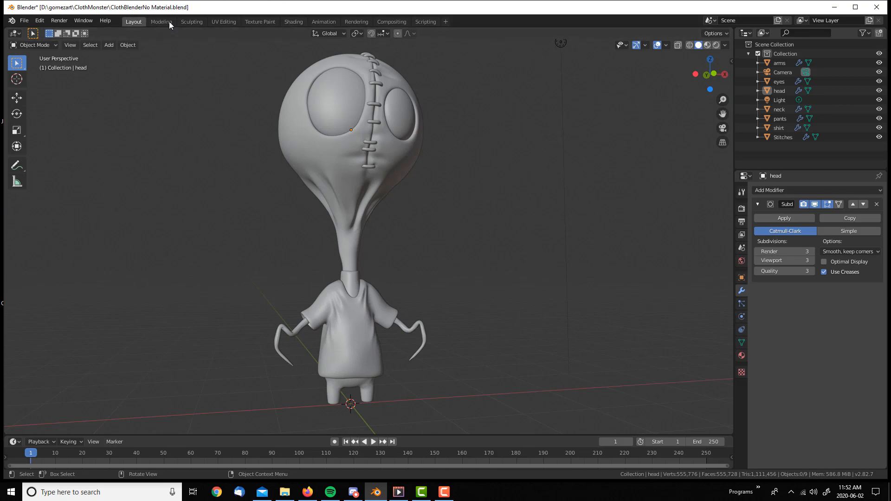
# - In the Shading workspace, give the head a new material named Head and delete the defaultMat slot
pyautogui.click(294, 21)
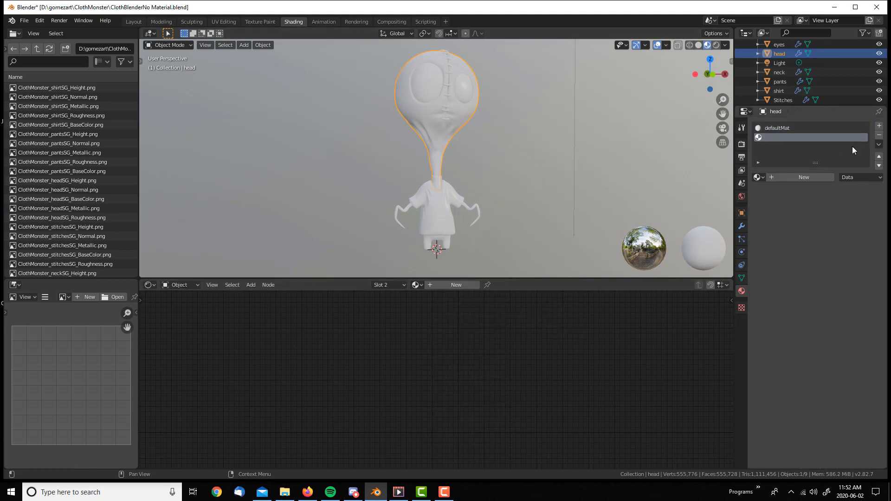
pyautogui.moveTo(796, 137)
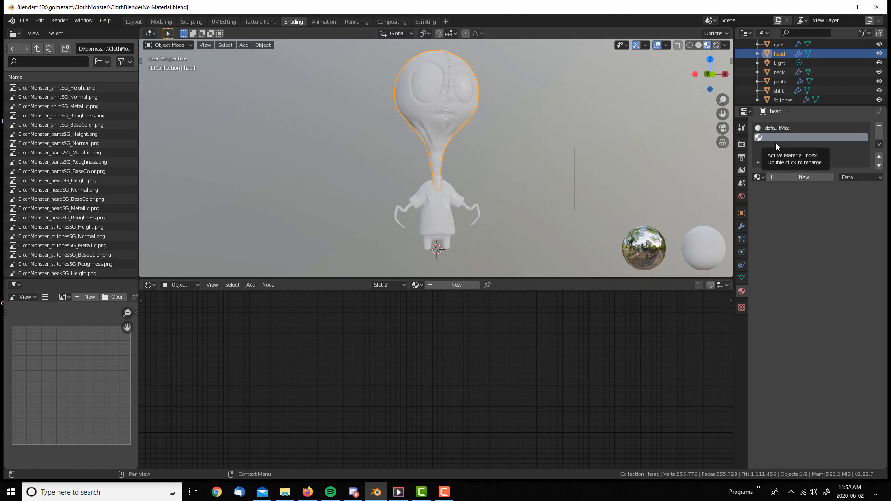
pyautogui.click(804, 177)
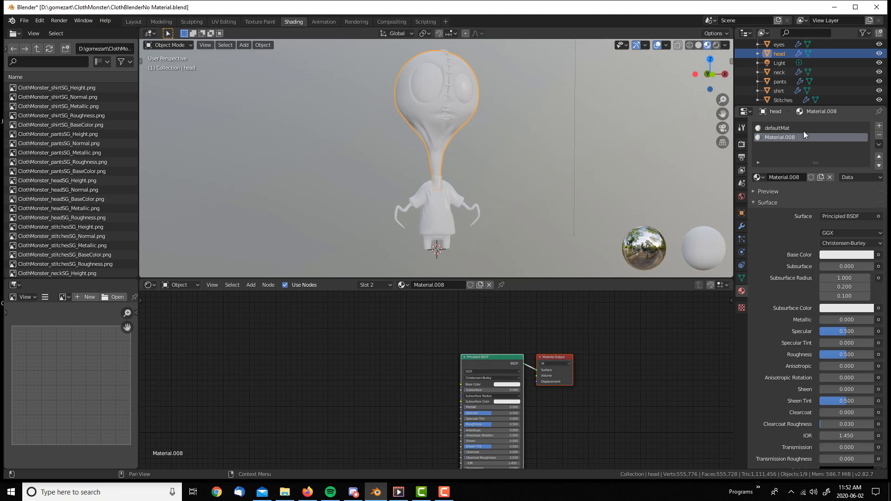
pyautogui.click(878, 135)
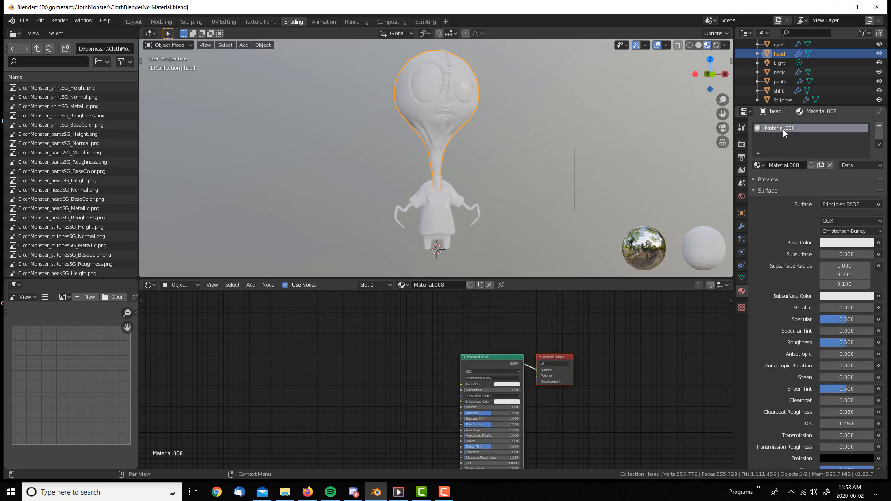
pyautogui.moveTo(793, 129)
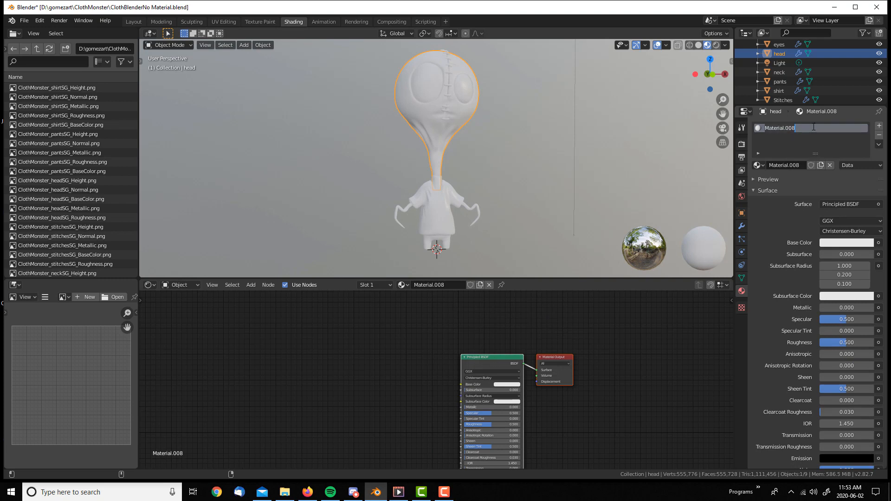
pyautogui.write('Head')
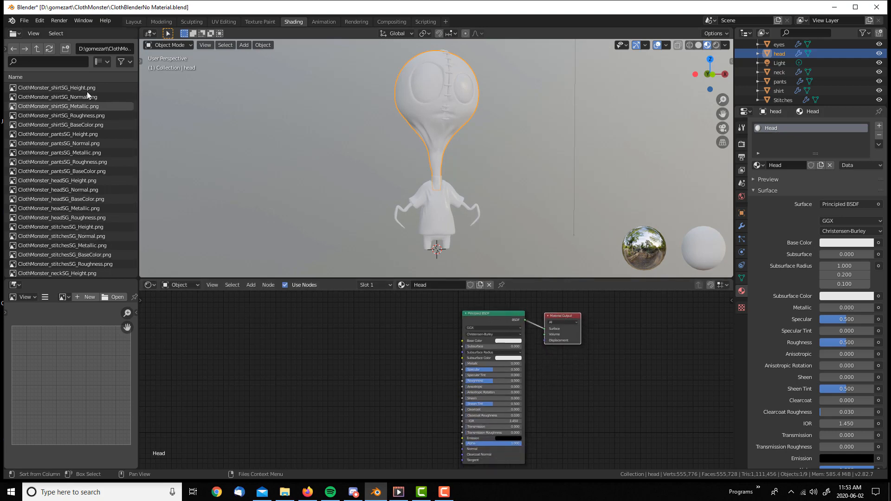
# - Sort the ClothMonster texture files and pick the head BaseColor PNG
pyautogui.scroll(-3)
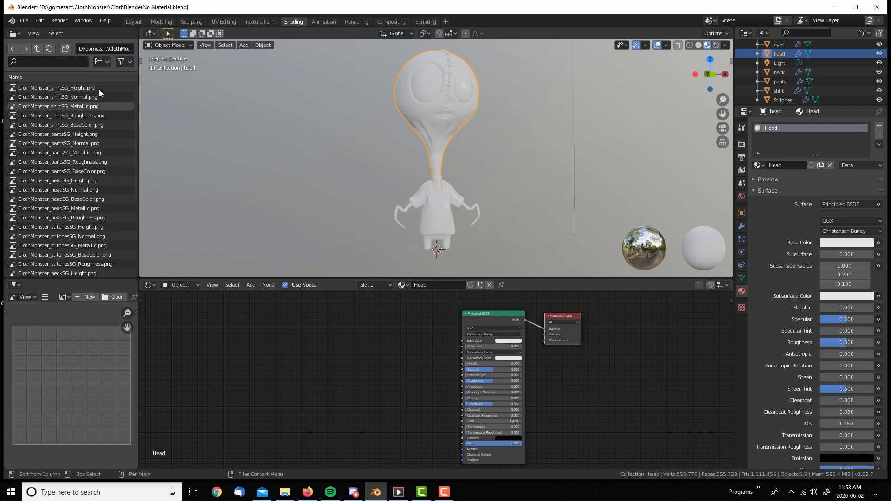
pyautogui.click(102, 62)
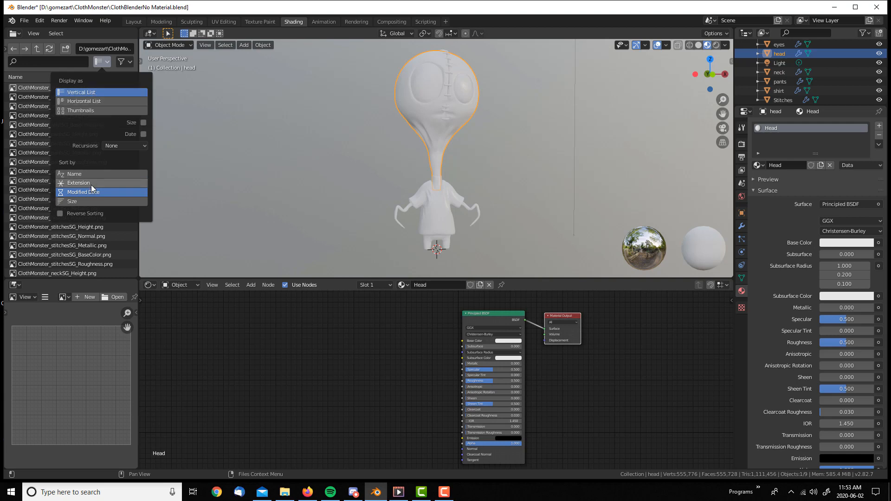
pyautogui.click(78, 191)
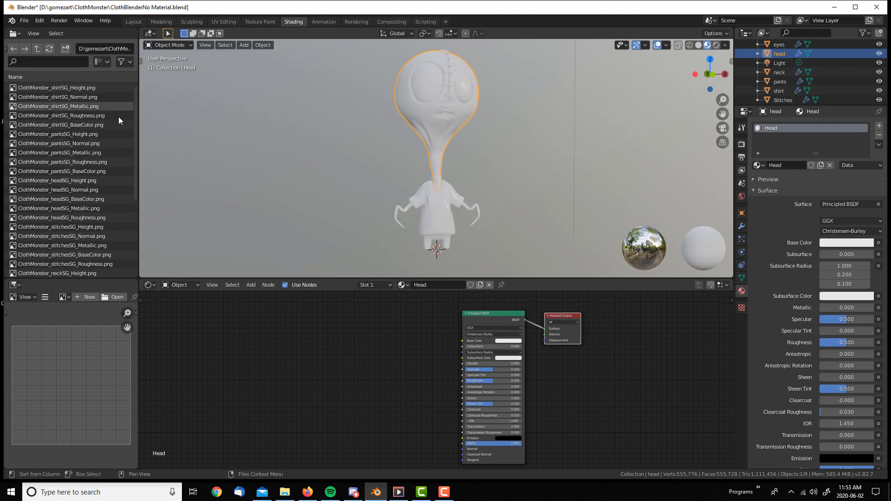
pyautogui.scroll(-3)
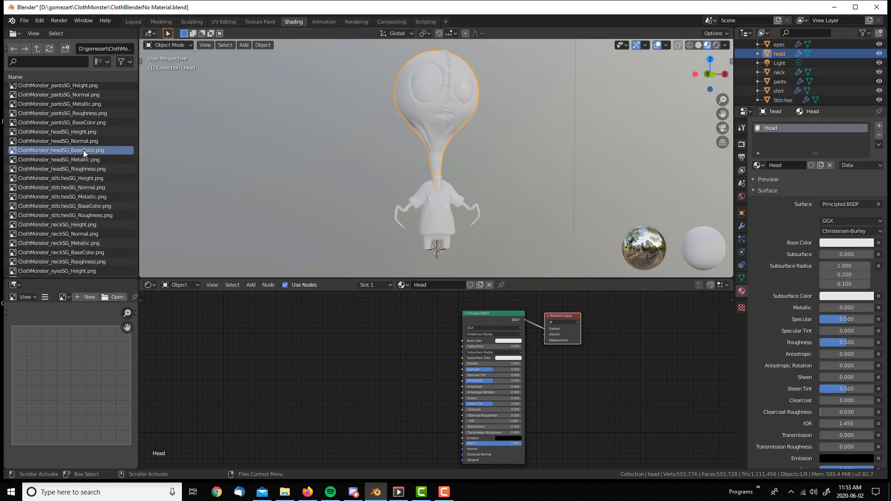
pyautogui.doubleClick(65, 164)
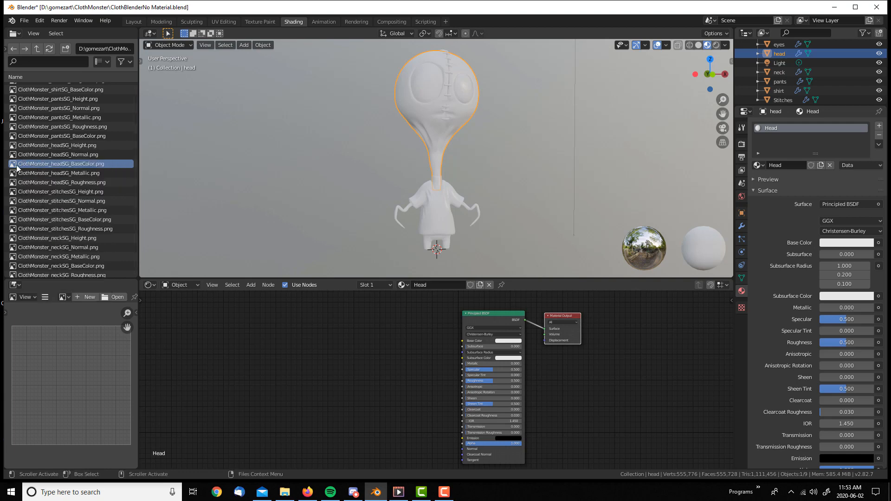
pyautogui.moveTo(334, 359)
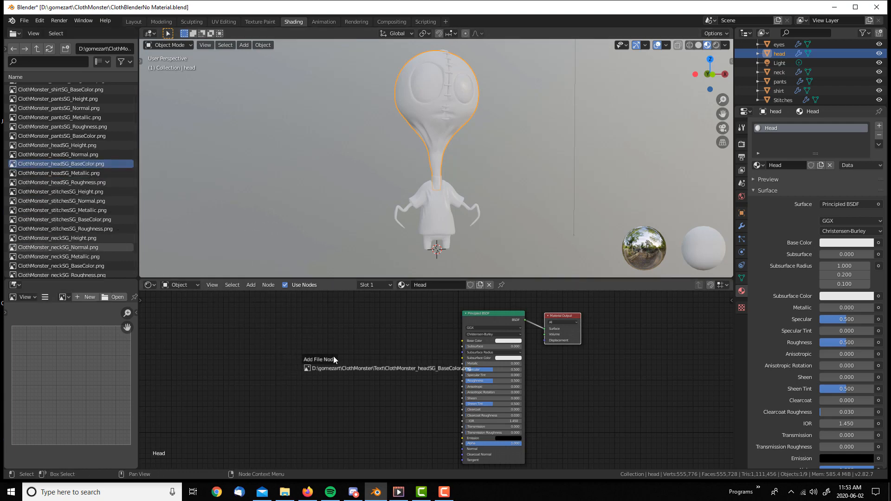
pyautogui.moveTo(287, 331)
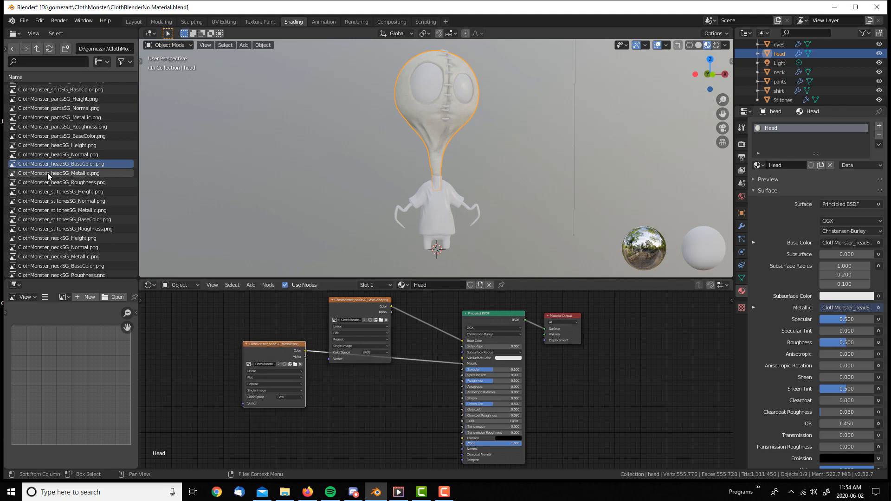
pyautogui.moveTo(65, 183)
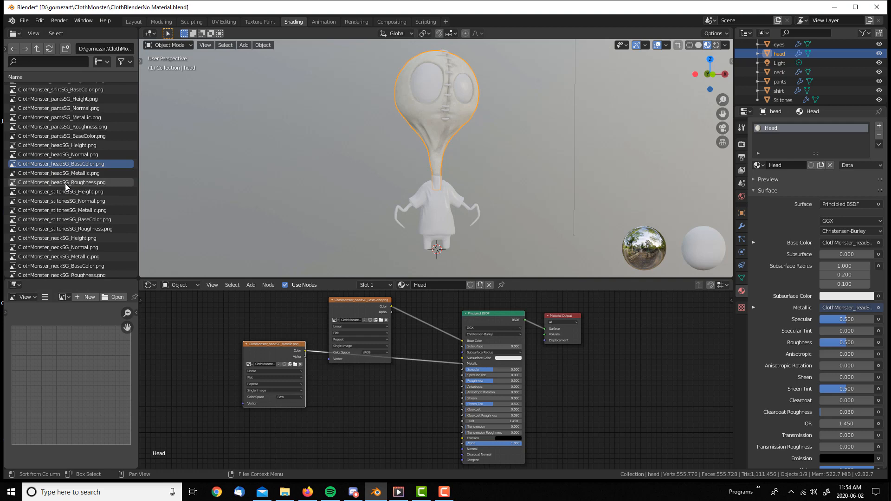
# - Load the head roughness texture and add a Normal Map node to the Head material
pyautogui.click(68, 182)
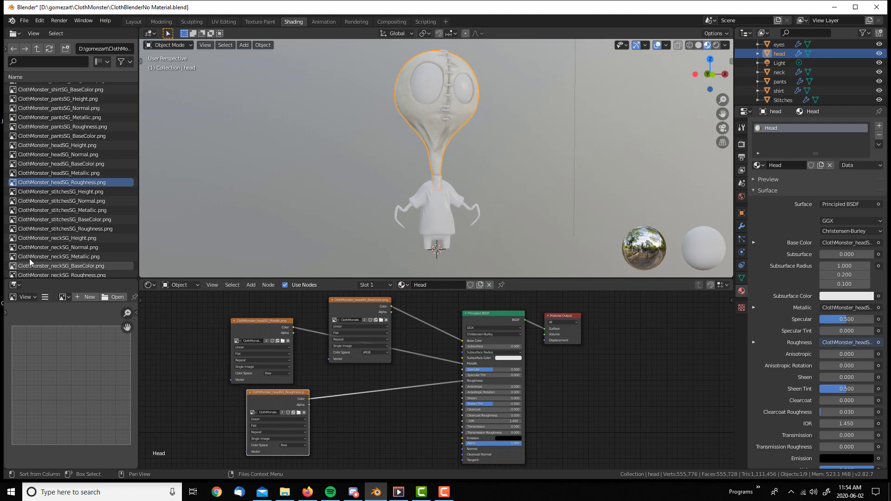
pyautogui.moveTo(320, 398)
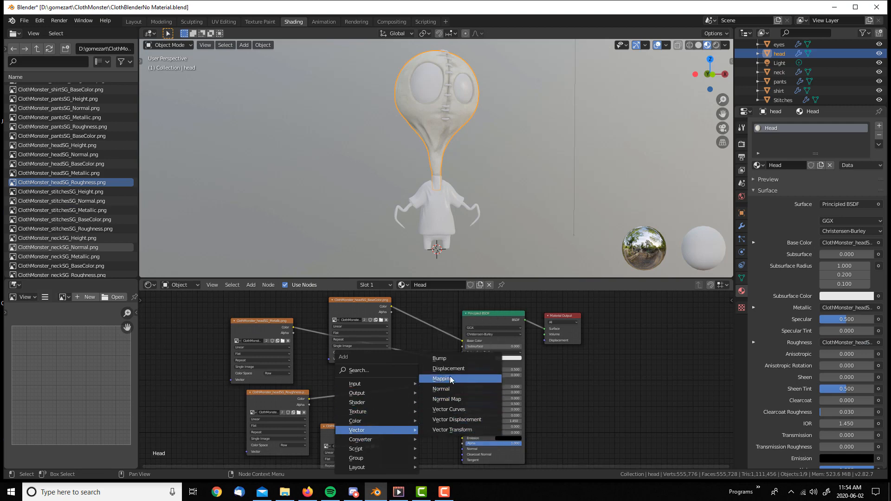
pyautogui.click(447, 399)
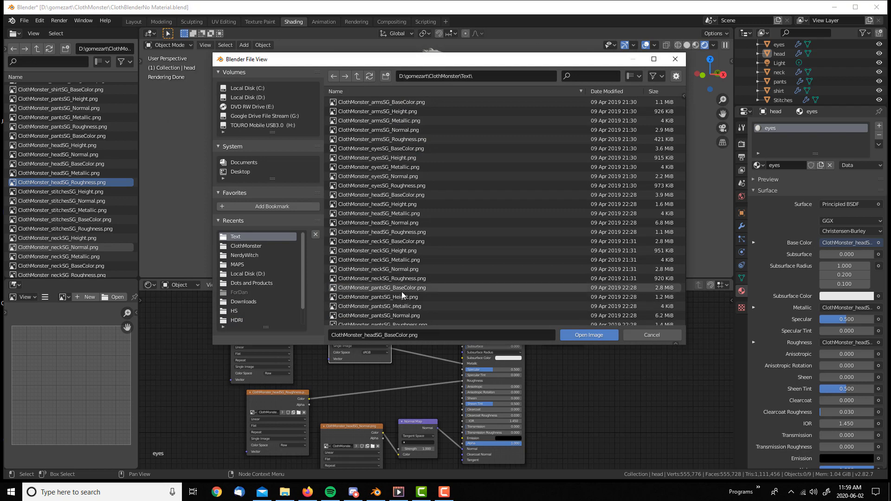
# - Load eyesSG_Metallic into one image node and headSG_BaseColor into another
pyautogui.click(377, 167)
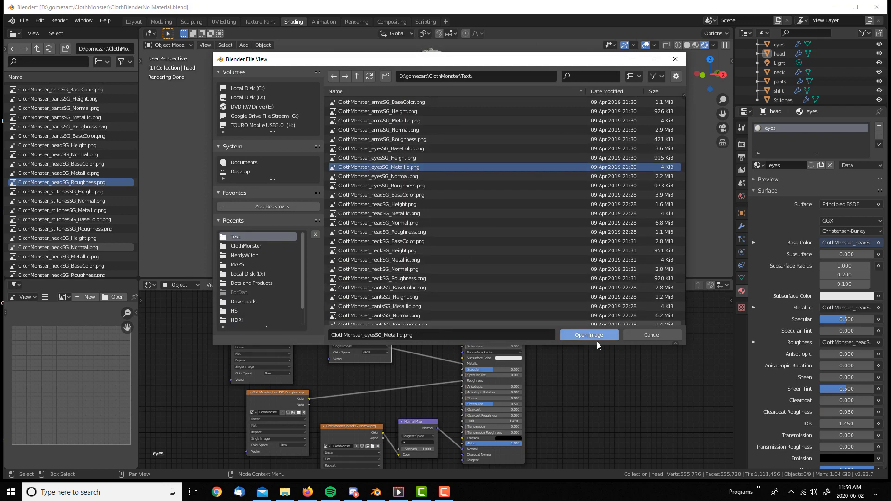
pyautogui.click(588, 335)
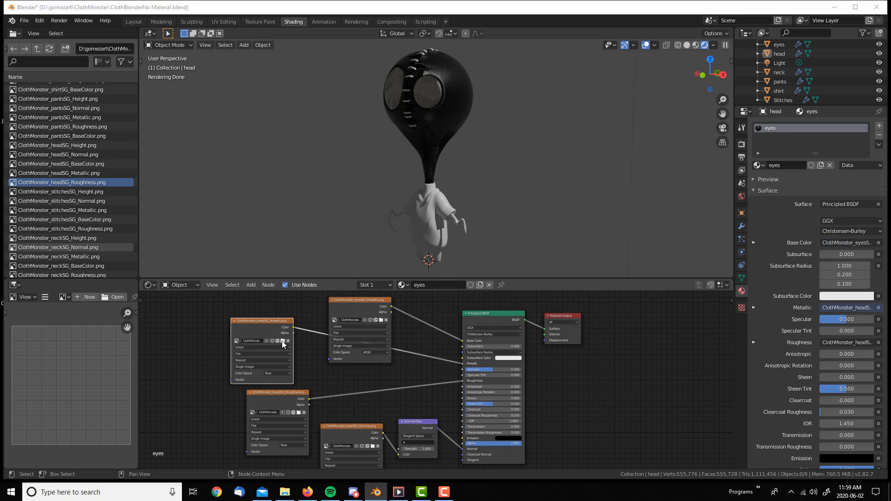
pyautogui.click(282, 341)
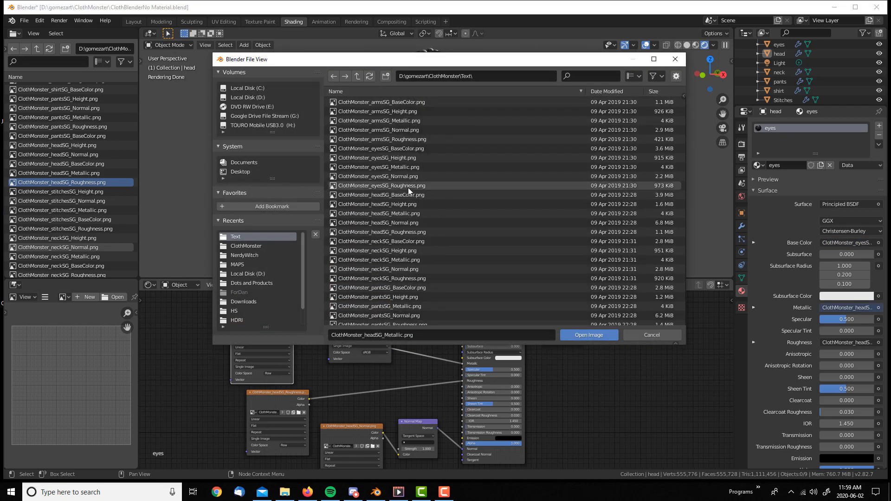
pyautogui.click(380, 195)
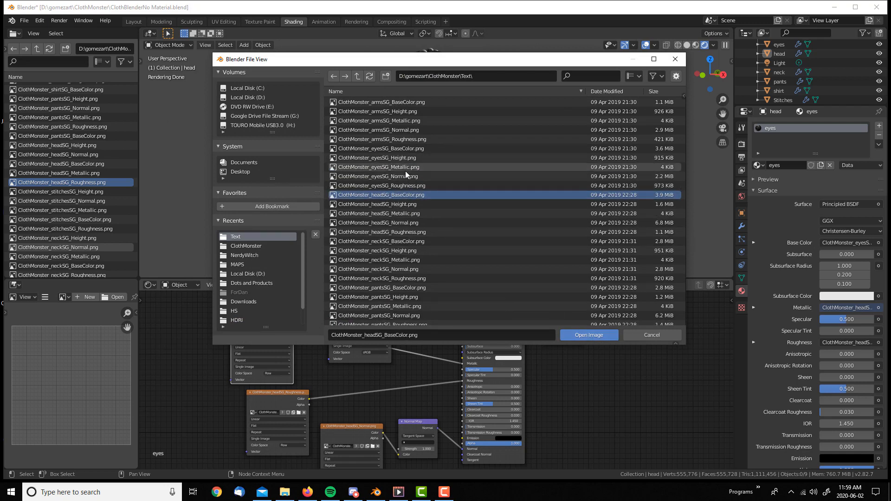
pyautogui.click(589, 334)
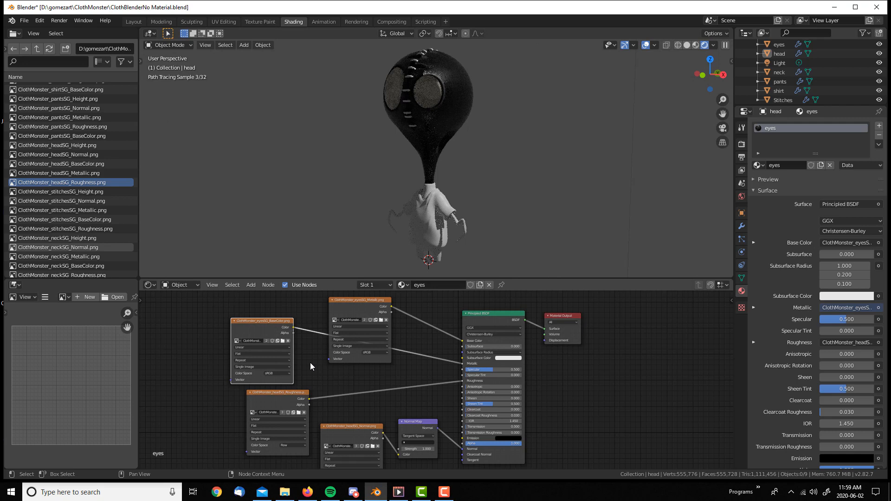
pyautogui.moveTo(370, 359)
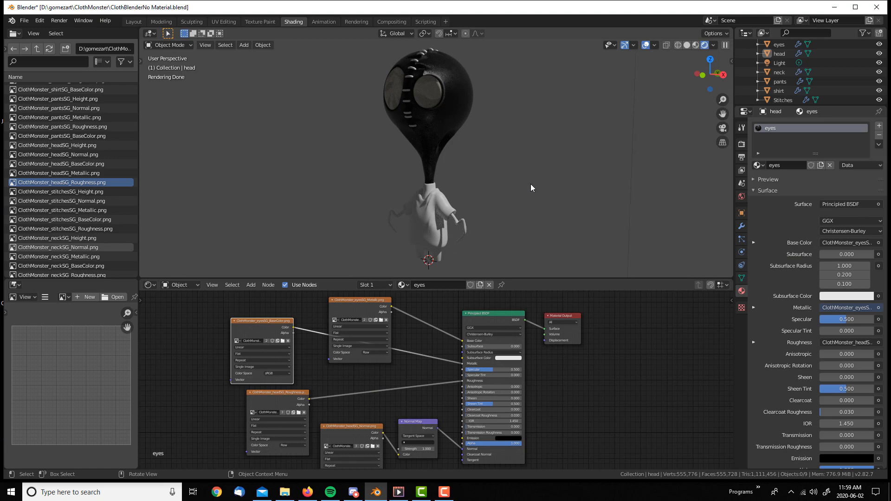
pyautogui.moveTo(440, 152)
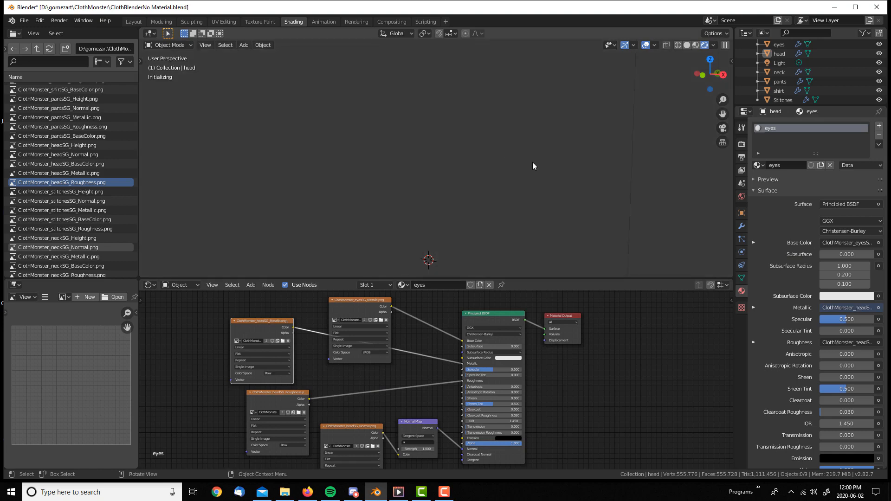
pyautogui.moveTo(557, 204)
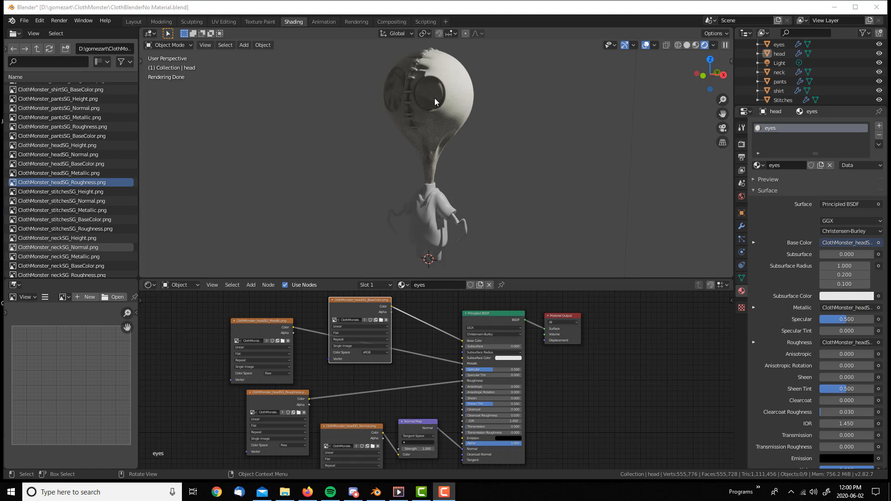
# - Select the eyes object and load the eyes metallic texture into its image node
pyautogui.click(435, 101)
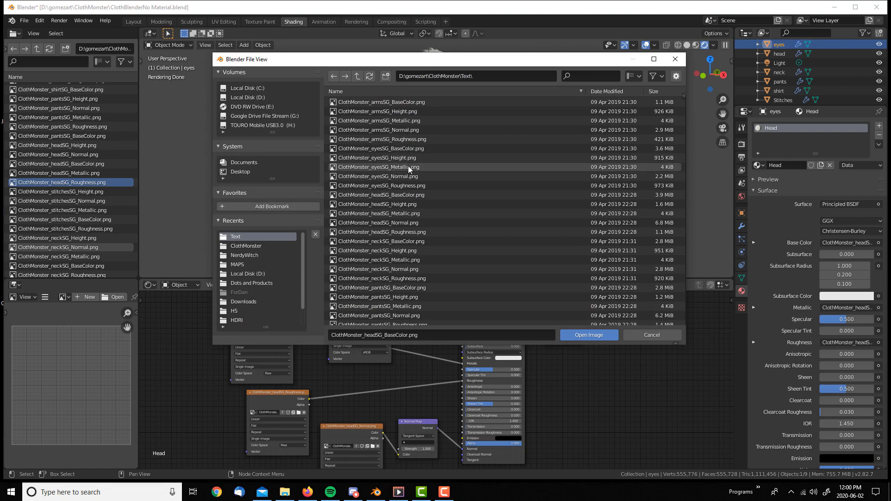
pyautogui.click(589, 335)
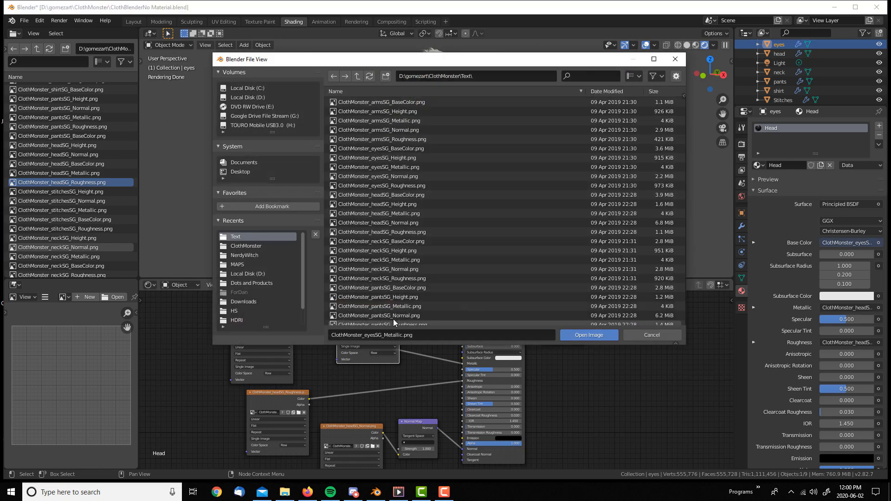
pyautogui.click(380, 149)
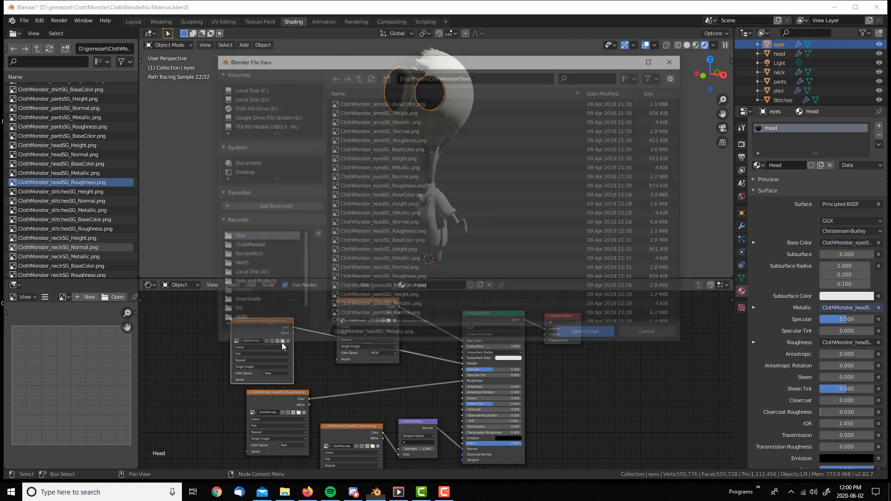
pyautogui.click(378, 166)
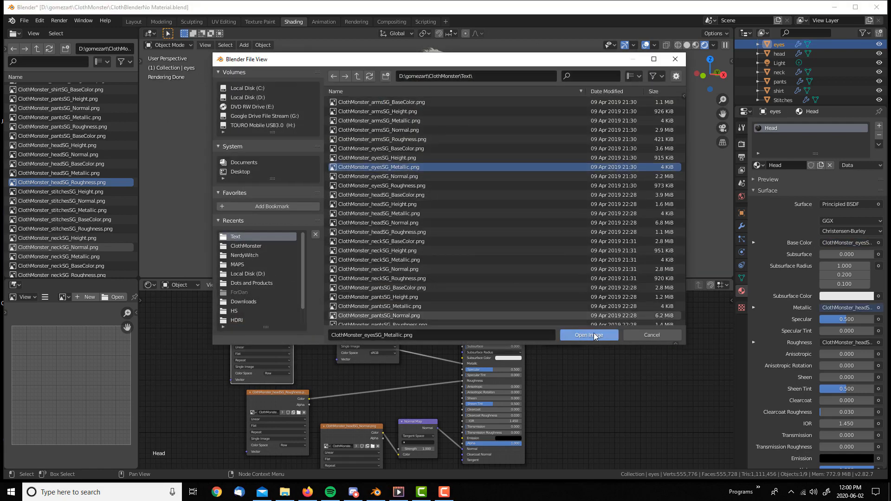
pyautogui.click(377, 203)
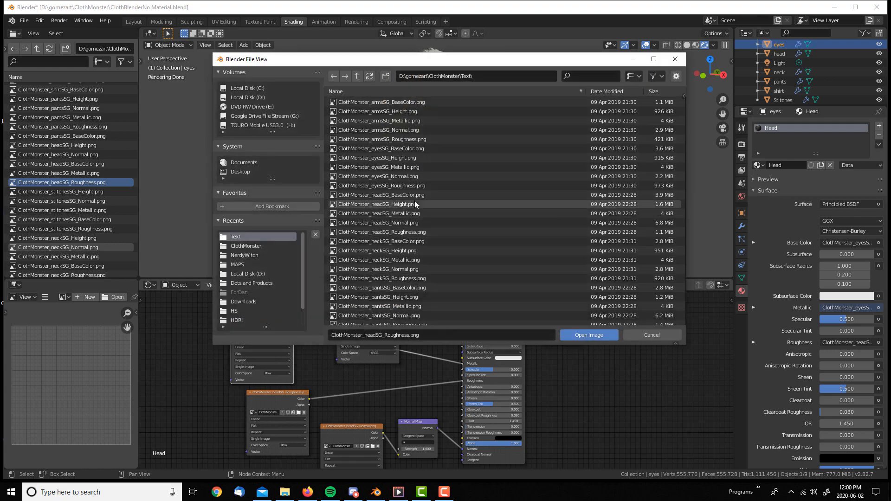
# - Load the eyes roughness and normal textures into their image nodes
pyautogui.click(381, 185)
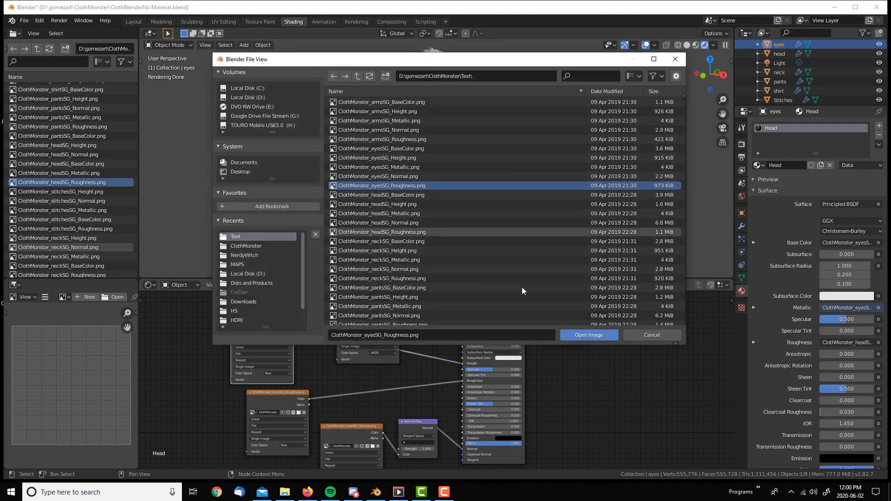
pyautogui.click(588, 335)
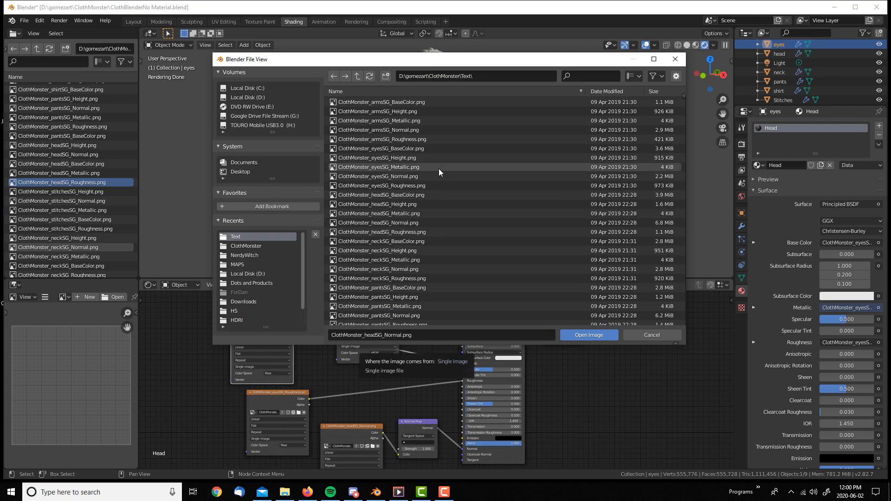
pyautogui.moveTo(406, 222)
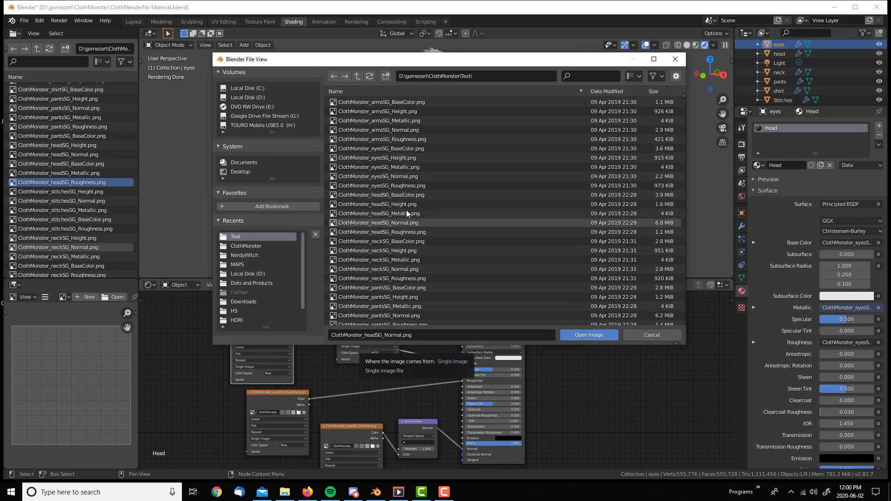
pyautogui.click(377, 176)
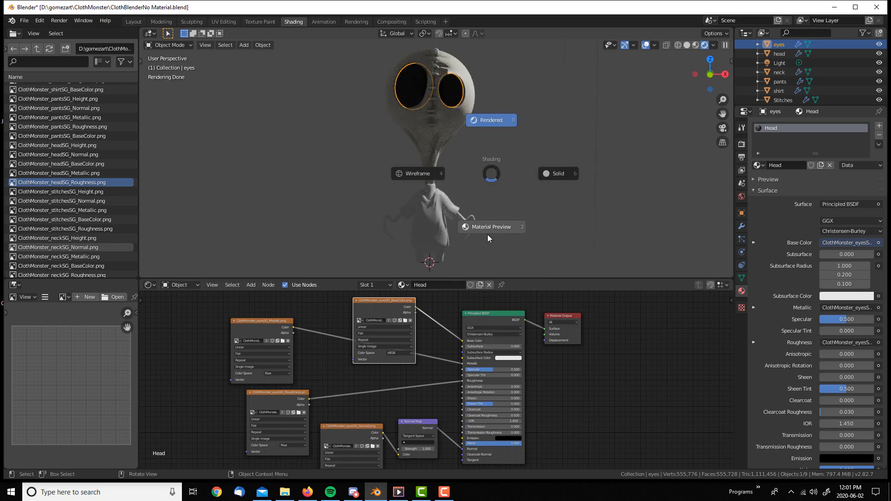
# - Switch the viewport to Material Preview and apply the Head material to the shirt
pyautogui.click(491, 227)
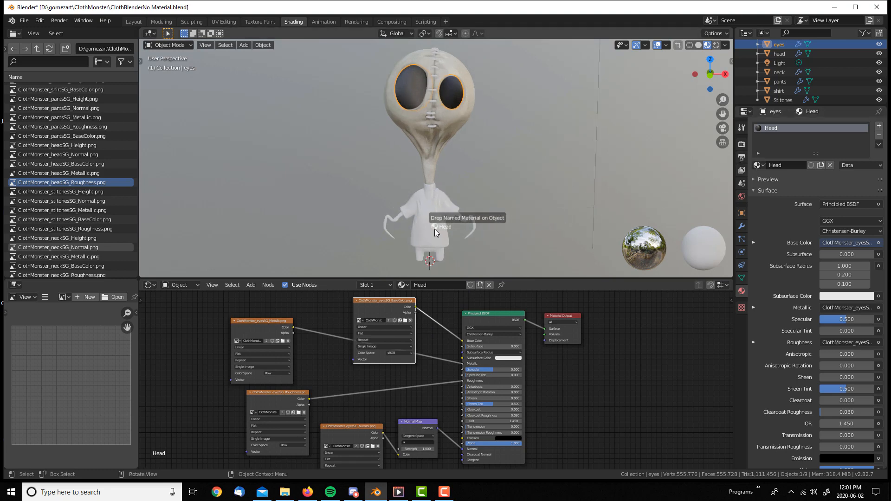
pyautogui.click(430, 218)
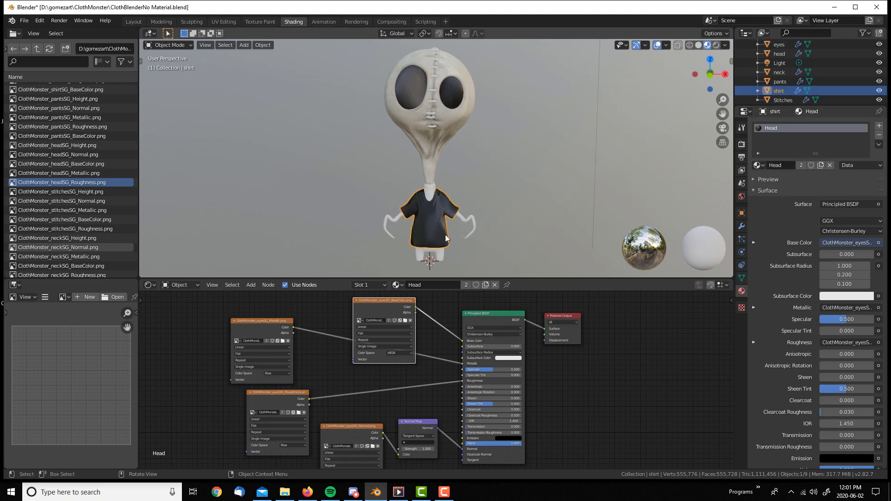
pyautogui.moveTo(730, 146)
pyautogui.write('shirt')
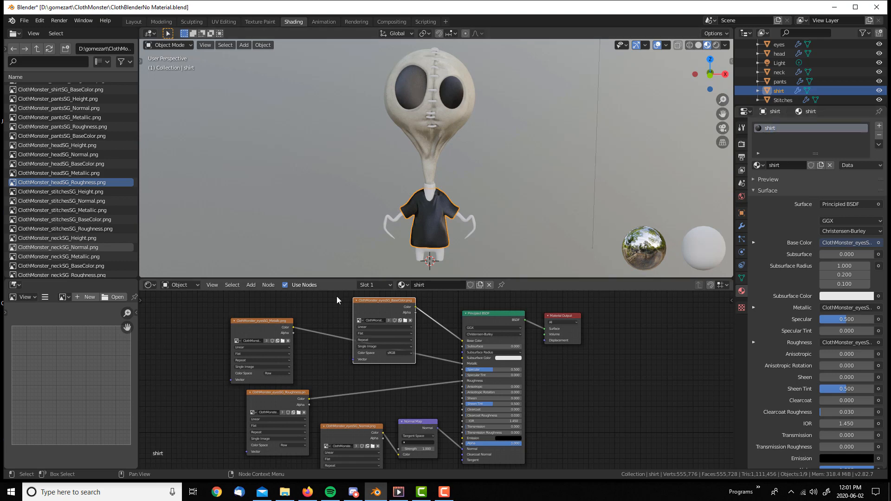
pyautogui.moveTo(375, 302)
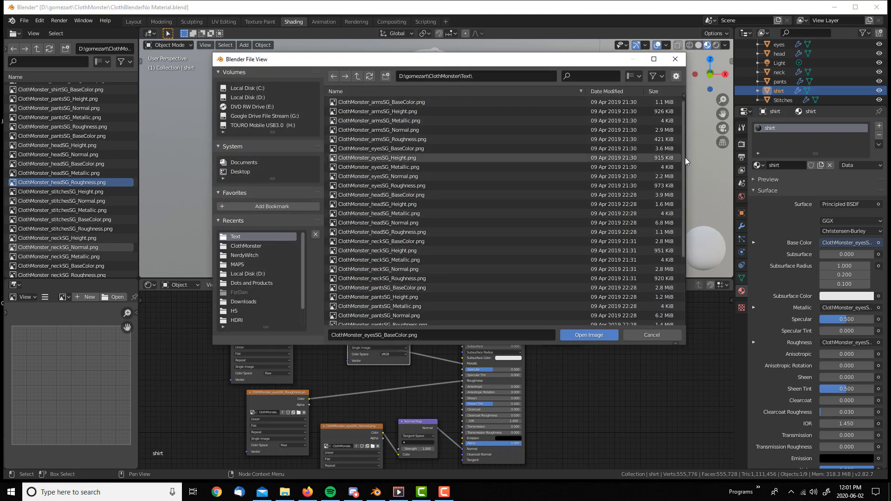
# - Load the shirtSG BaseColor and Metallic textures into the shirt material's image nodes
pyautogui.scroll(-3)
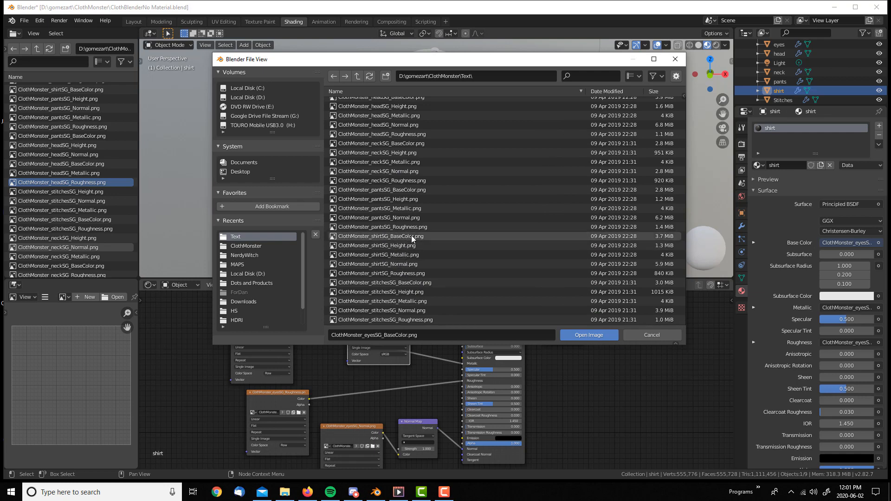
pyautogui.click(379, 236)
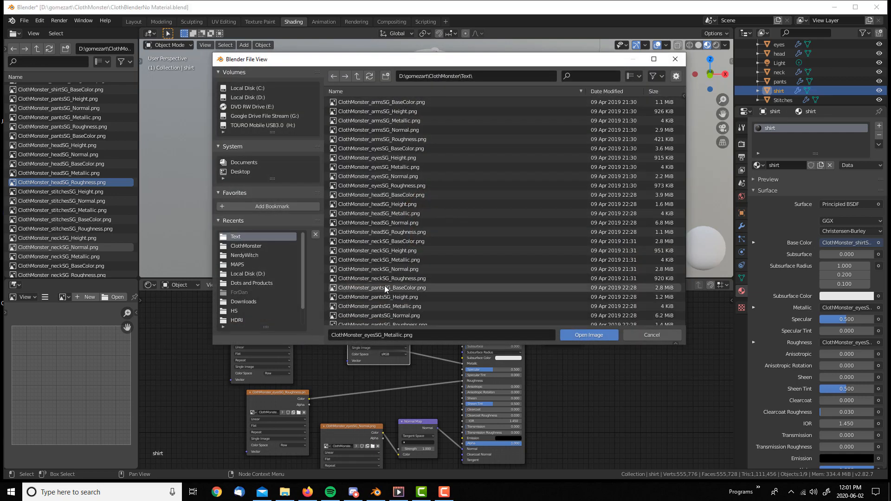
pyautogui.moveTo(410, 297)
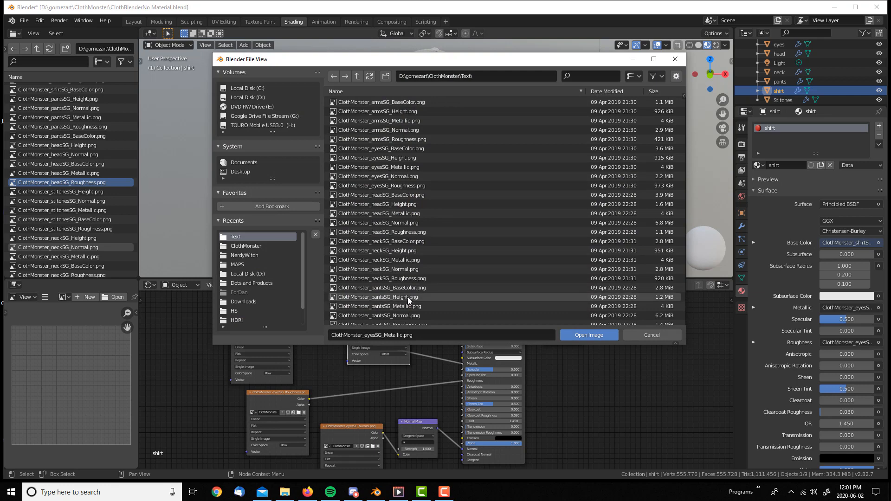
pyautogui.scroll(-3)
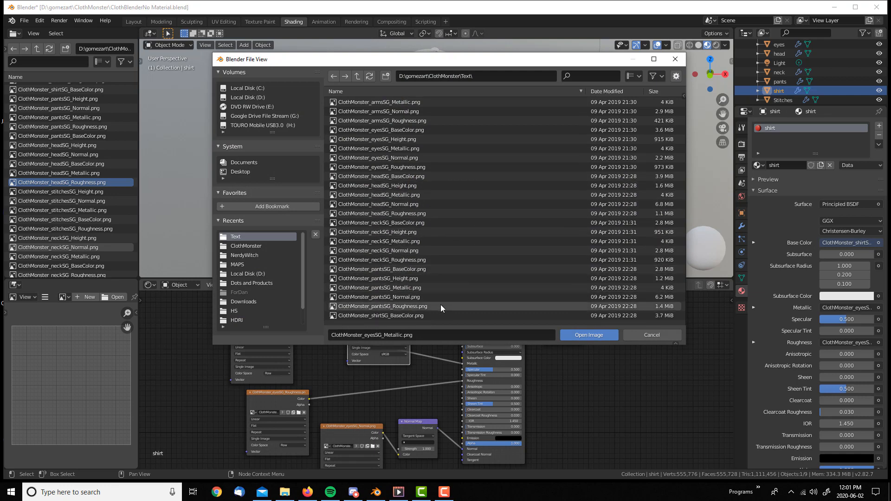
pyautogui.scroll(-3)
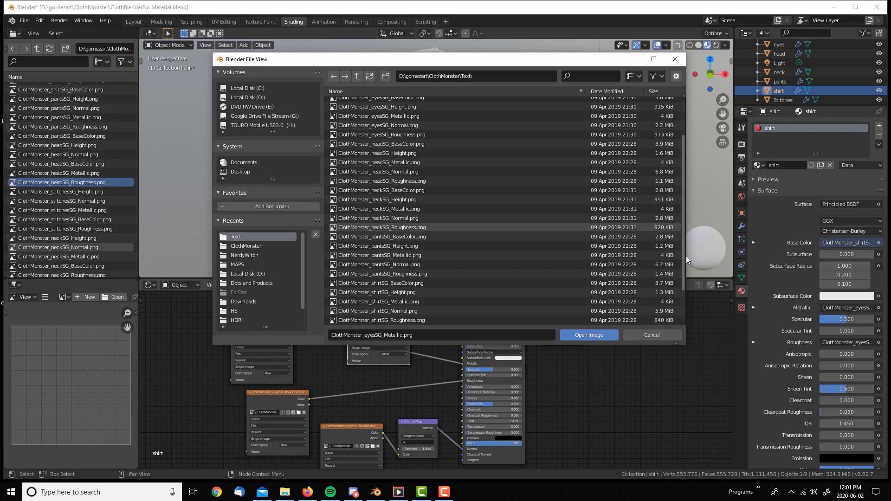
pyautogui.click(375, 261)
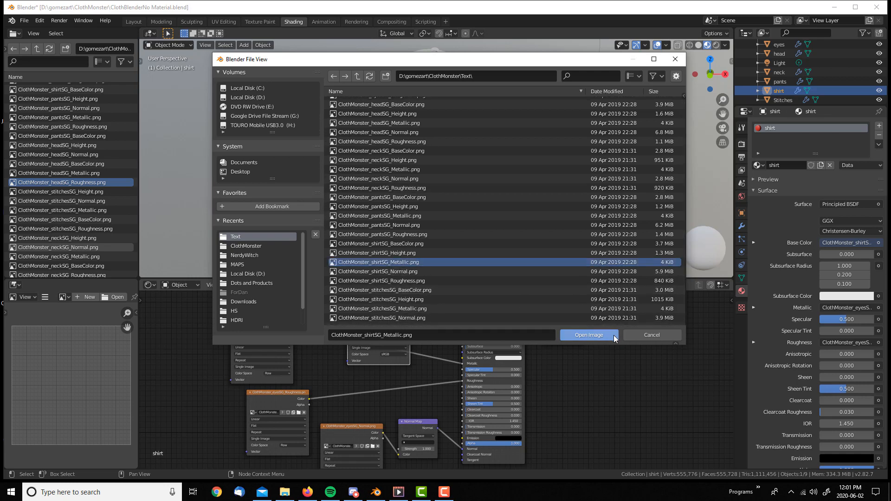
pyautogui.click(589, 335)
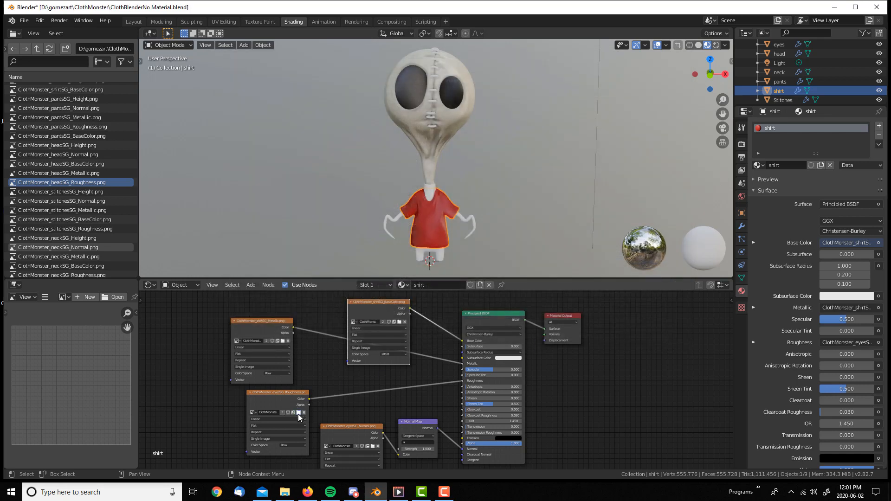
# - Load the stitchesSG Roughness and Normal textures into the remaining image nodes
pyautogui.click(298, 412)
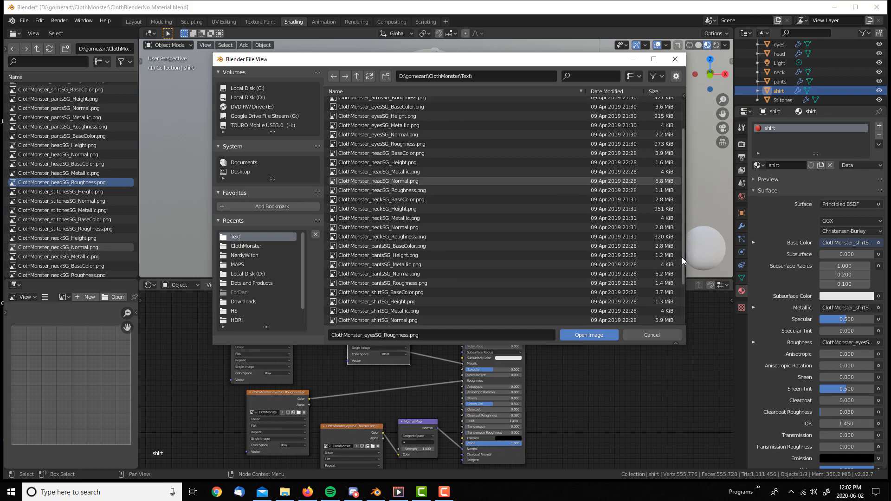
pyautogui.scroll(-3)
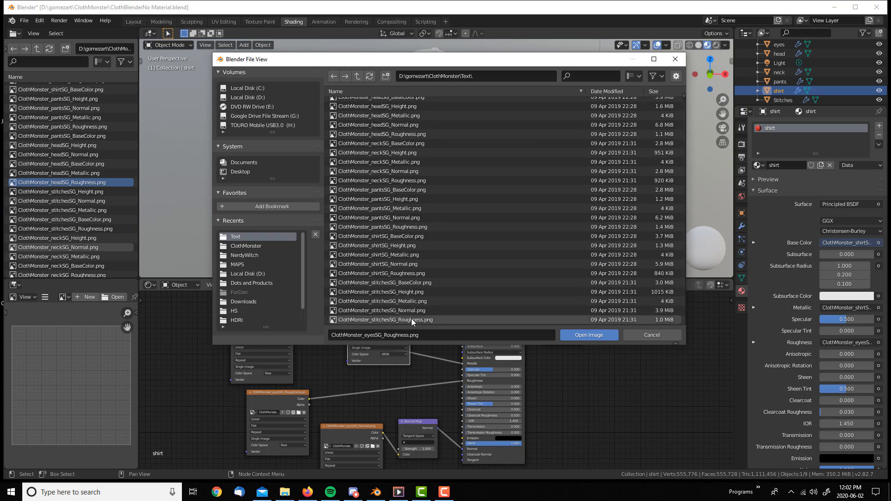
pyautogui.click(589, 335)
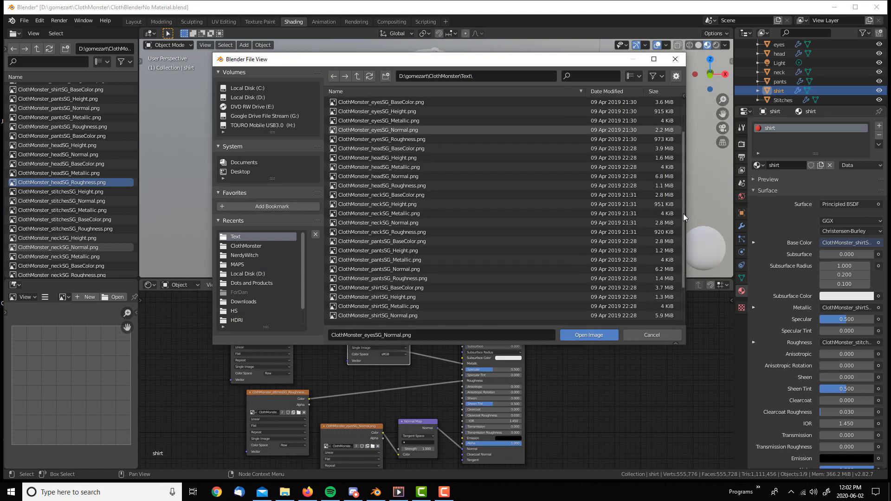
pyautogui.click(398, 310)
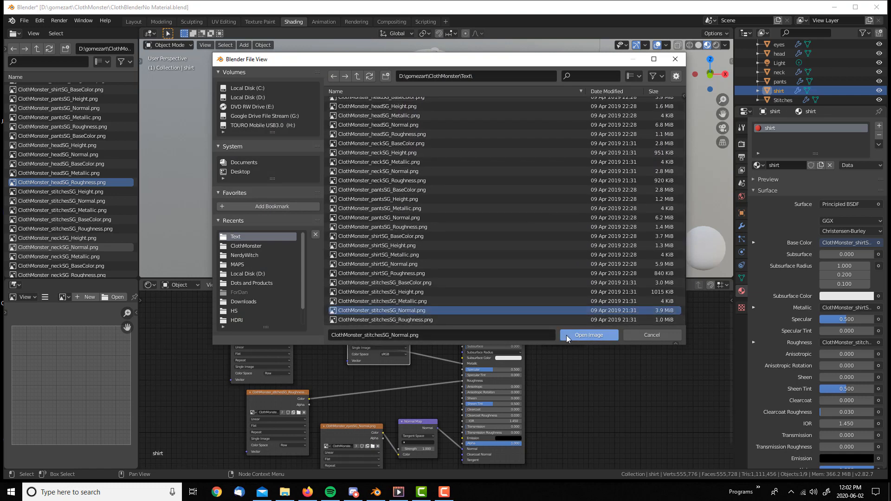
pyautogui.click(589, 335)
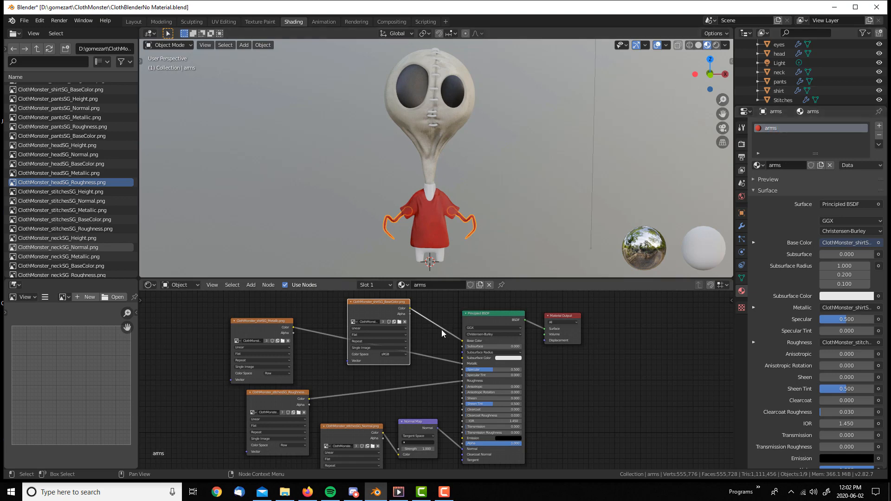
pyautogui.moveTo(392, 306)
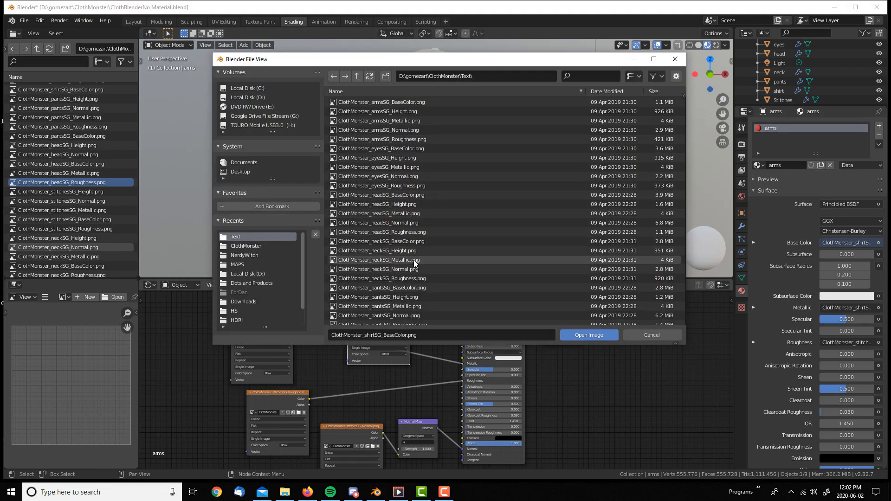
# - Open the armsSG base colour, metallic, roughness and normal images in the arms material
pyautogui.click(381, 102)
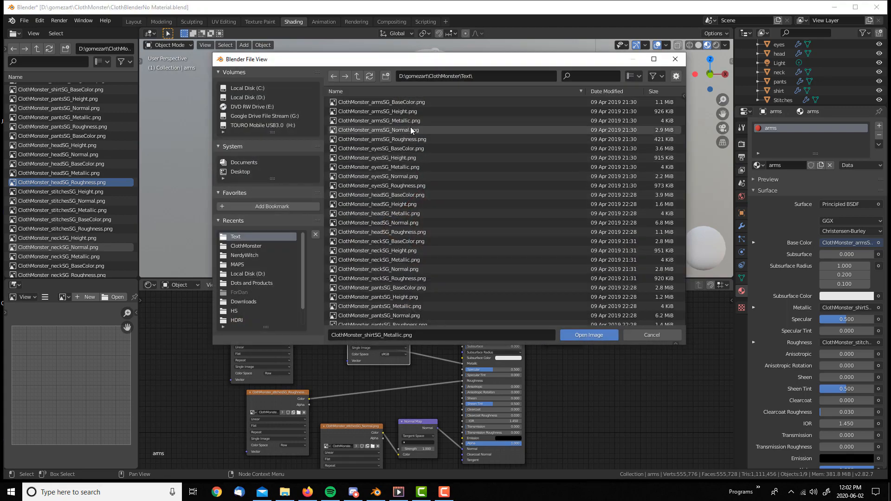
pyautogui.click(378, 119)
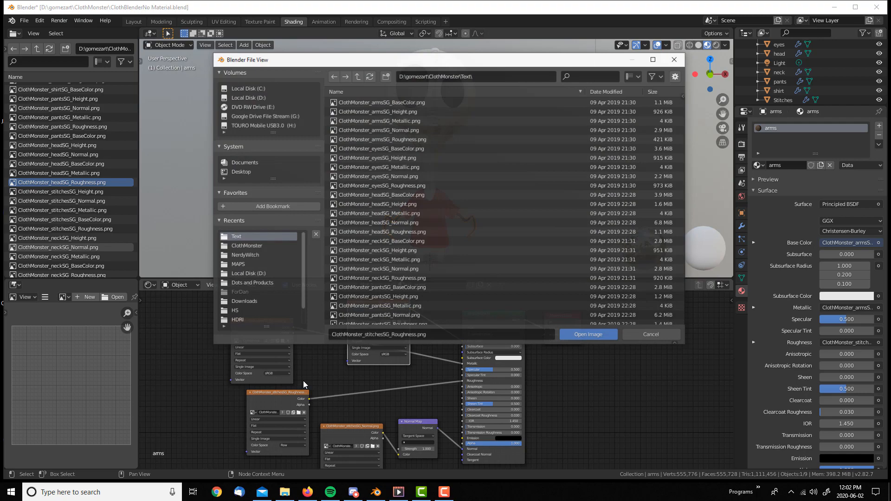
pyautogui.click(588, 334)
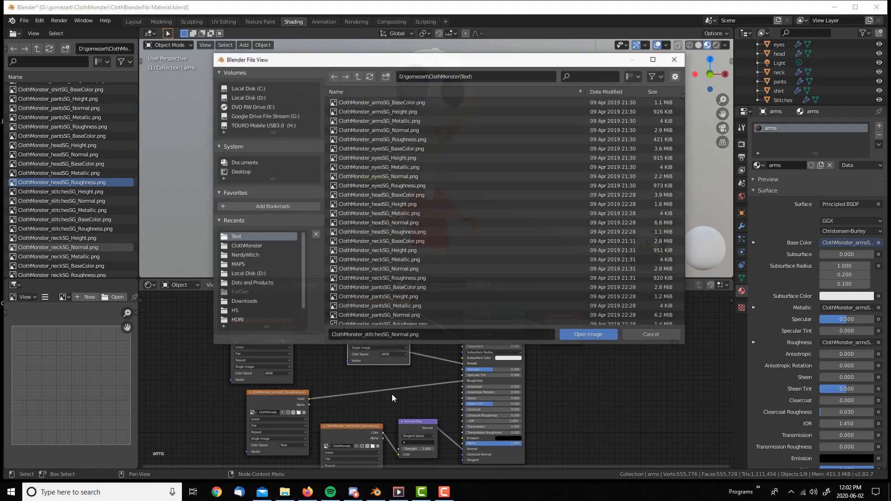
pyautogui.click(588, 334)
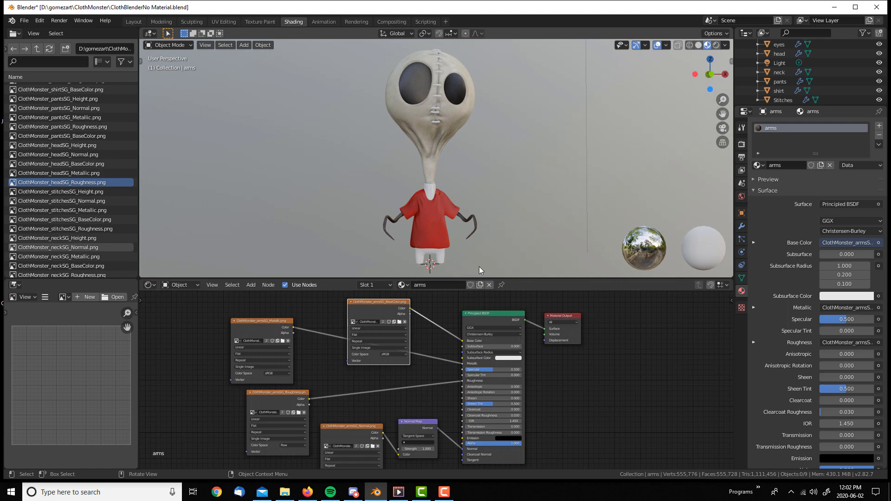
pyautogui.moveTo(474, 221)
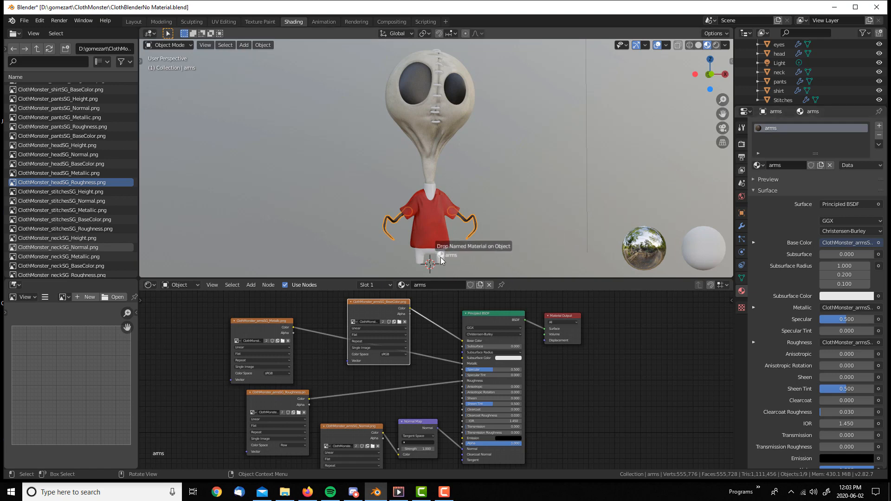
# - Give the pants a copied material named pants with the pants texture images
pyautogui.click(429, 261)
pyautogui.write('pl')
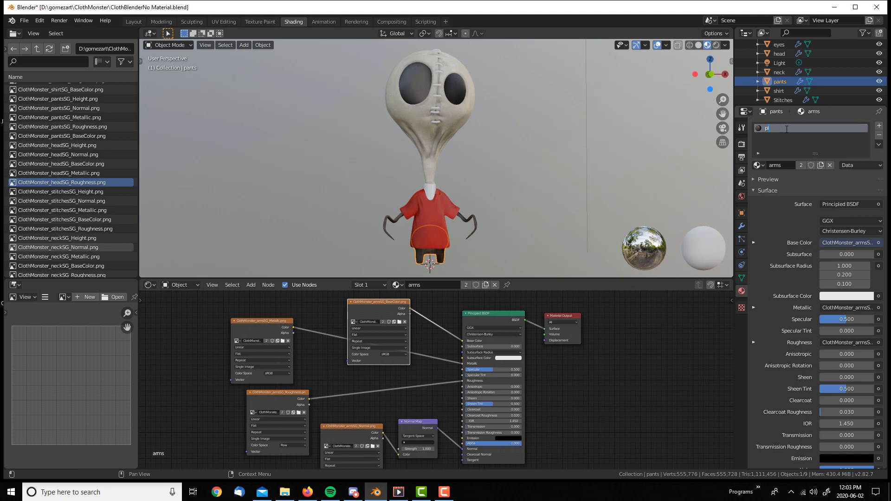
pyautogui.write('pants')
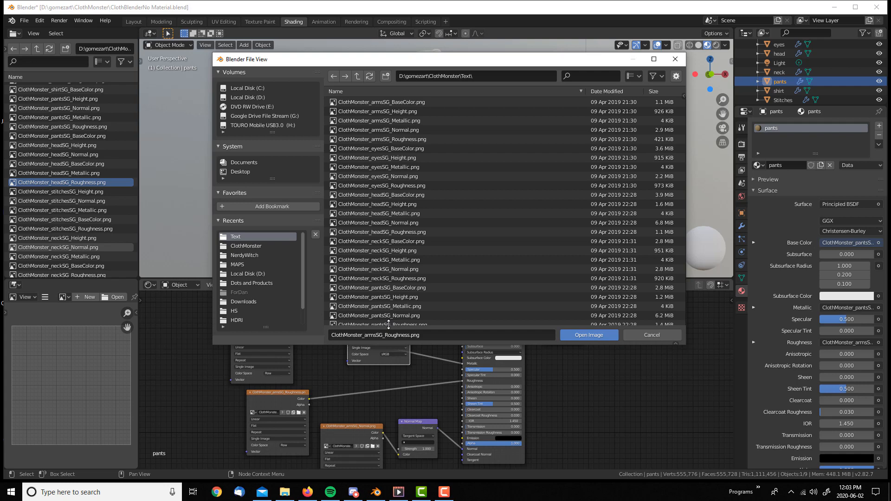
pyautogui.click(588, 335)
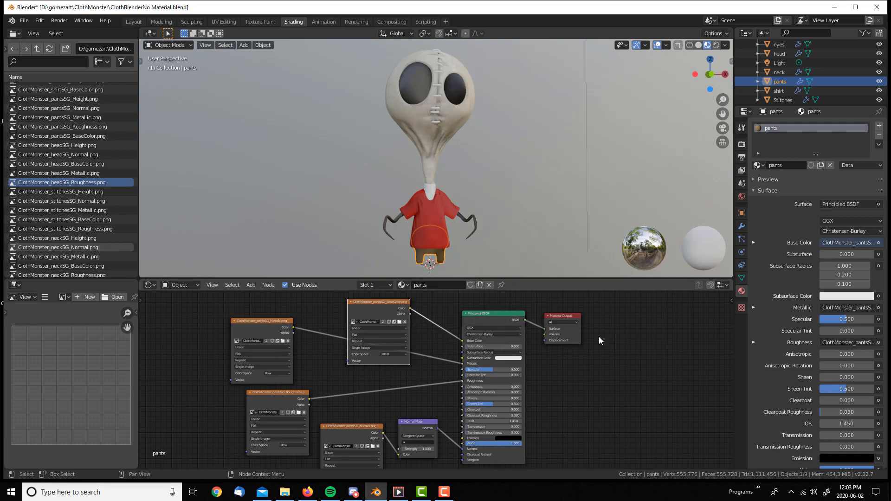
# - Apply the material to the neck and swap in the neck texture images
pyautogui.click(779, 72)
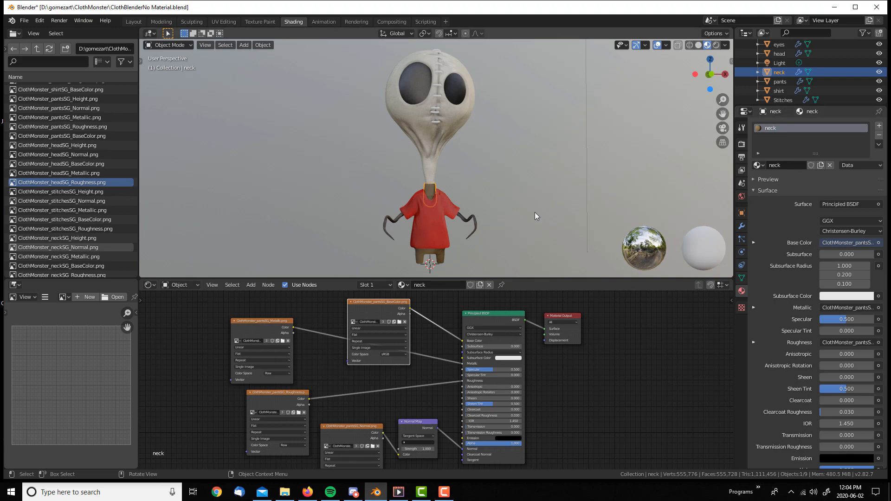
pyautogui.click(116, 297)
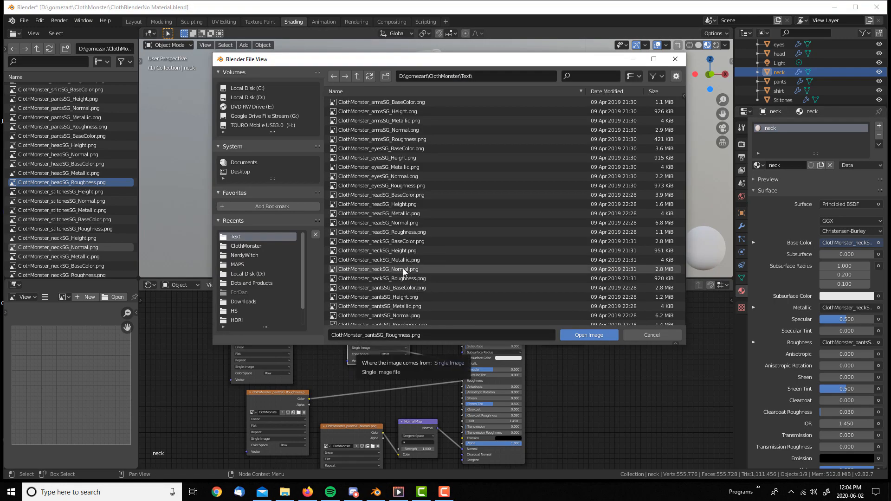
pyautogui.click(589, 335)
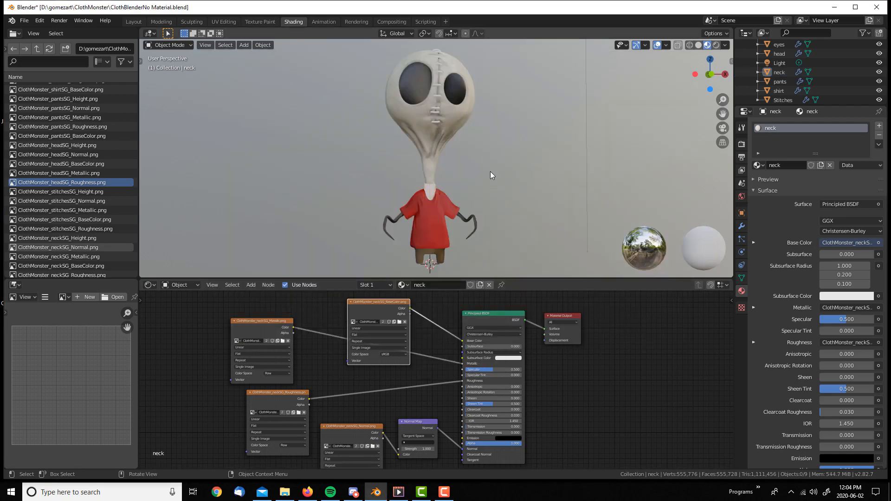
# - Apply the material to the stitches and load the stitches texture images
pyautogui.click(780, 73)
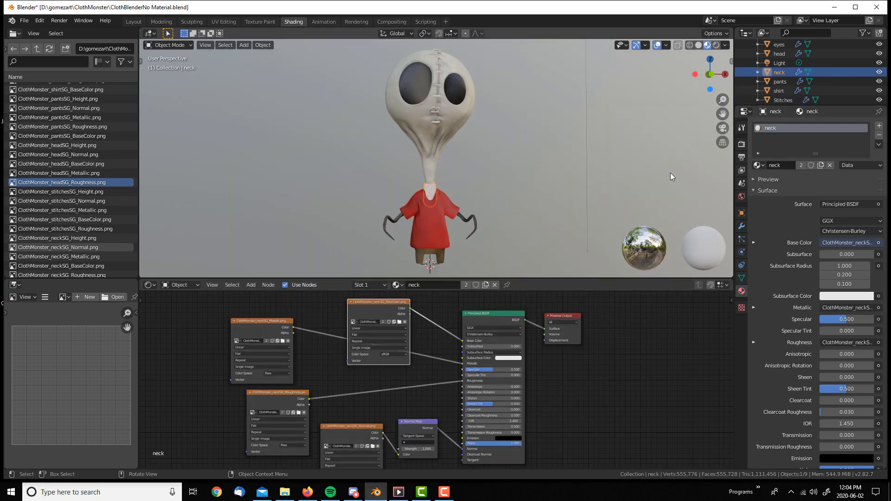
pyautogui.click(783, 100)
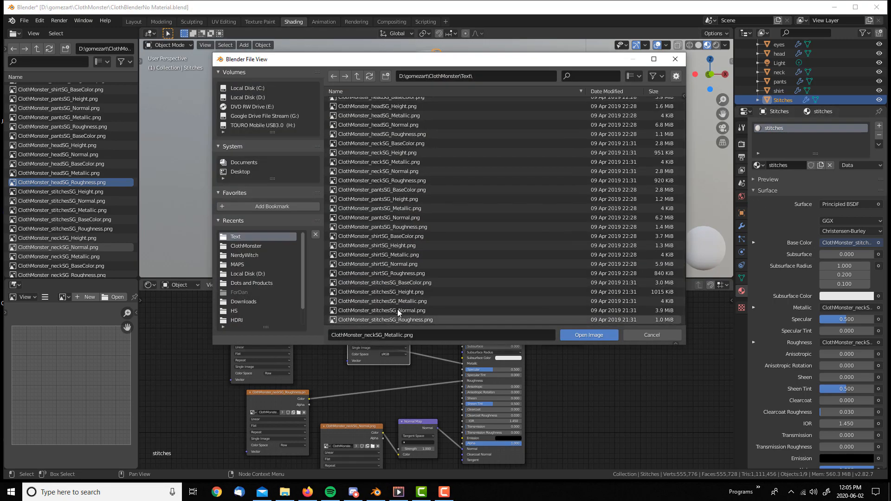
pyautogui.click(588, 334)
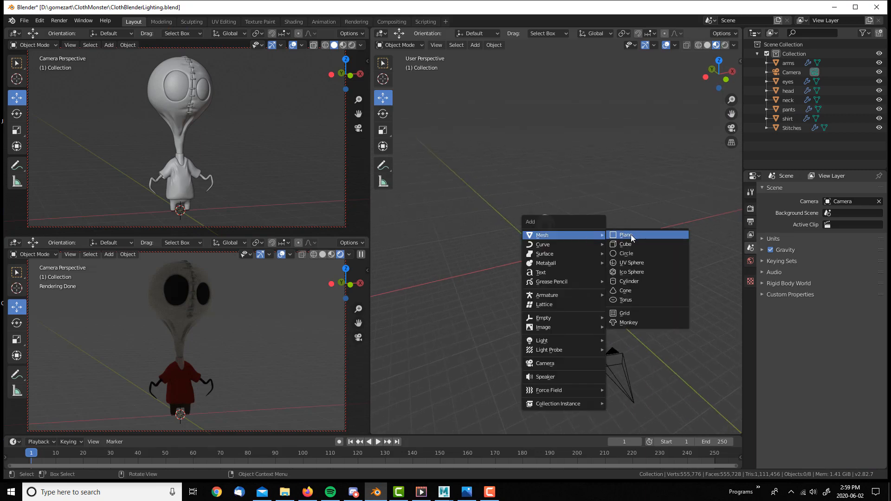
# - Add an enlarged floor plane, extrude its back edge into a wall, and select the corner edge
pyautogui.click(626, 235)
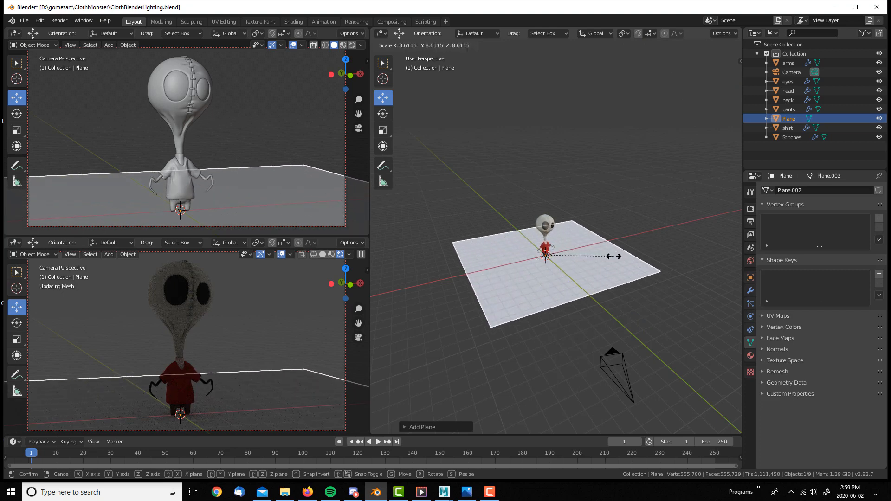
pyautogui.click(490, 255)
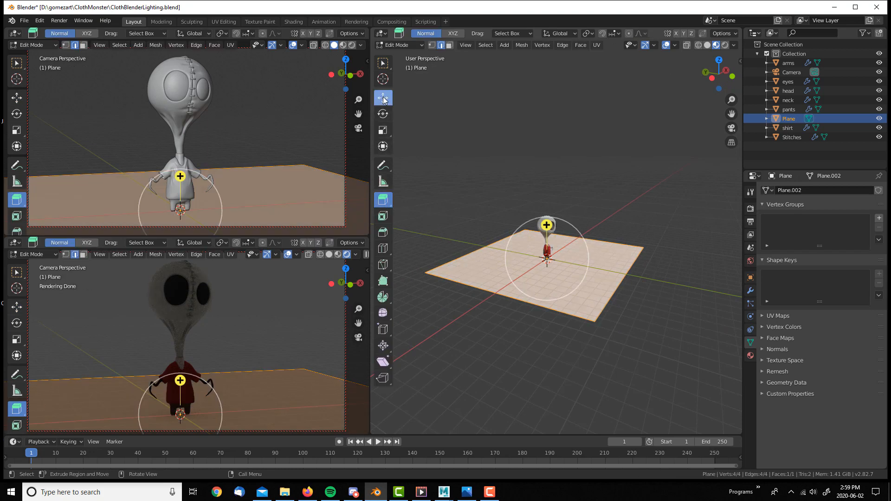
pyautogui.click(17, 97)
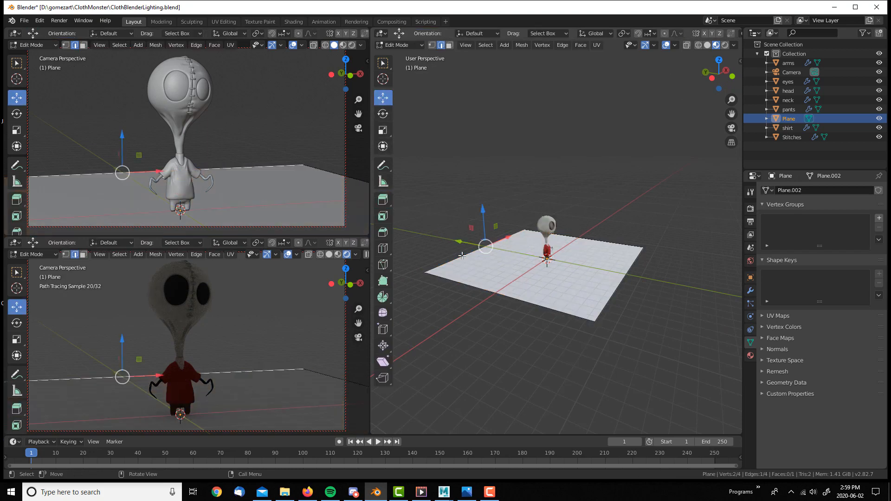
pyautogui.click(17, 199)
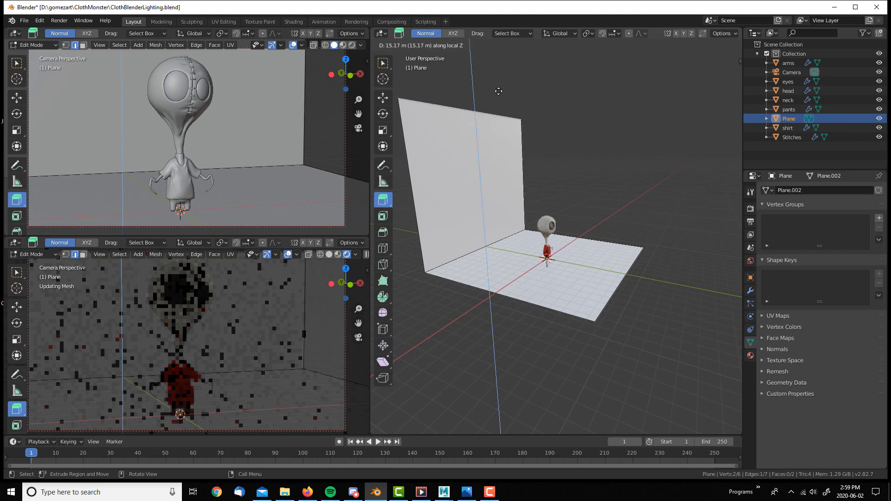
pyautogui.moveTo(503, 108)
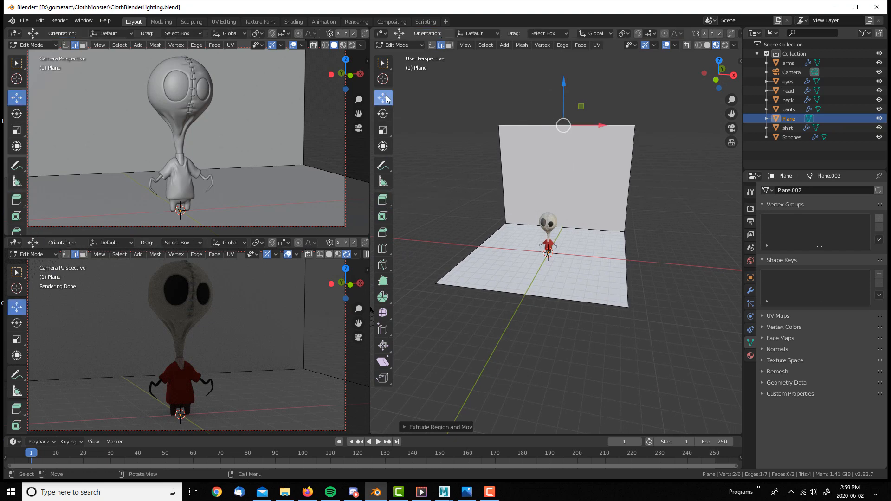
pyautogui.click(383, 98)
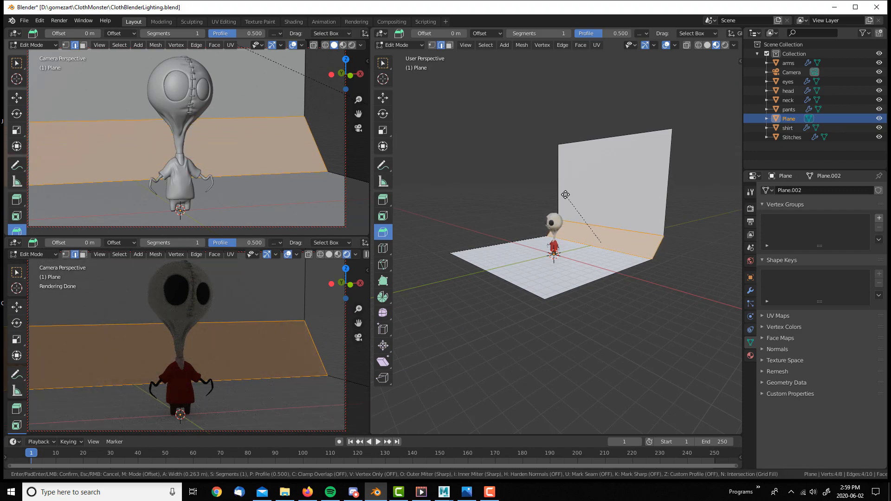
# - Bevel the floor-wall corner edge with extra segments for a smooth curve, then exit Edit Mode
pyautogui.click(574, 202)
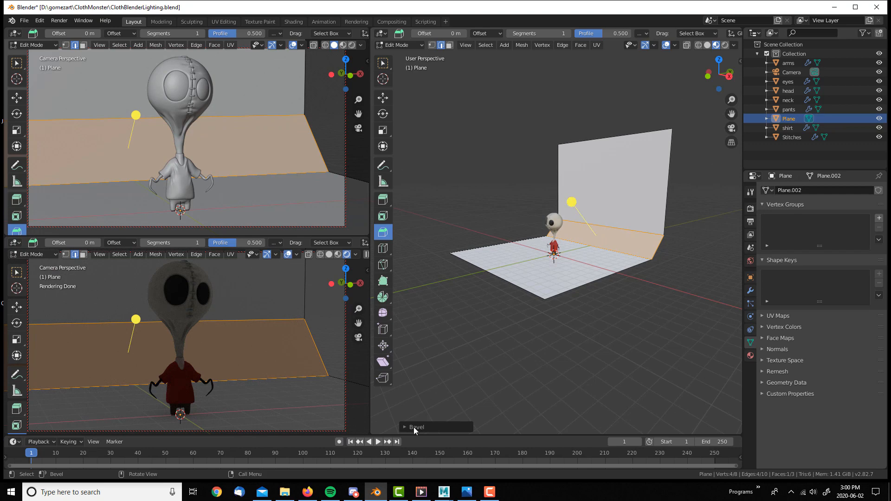
pyautogui.click(417, 427)
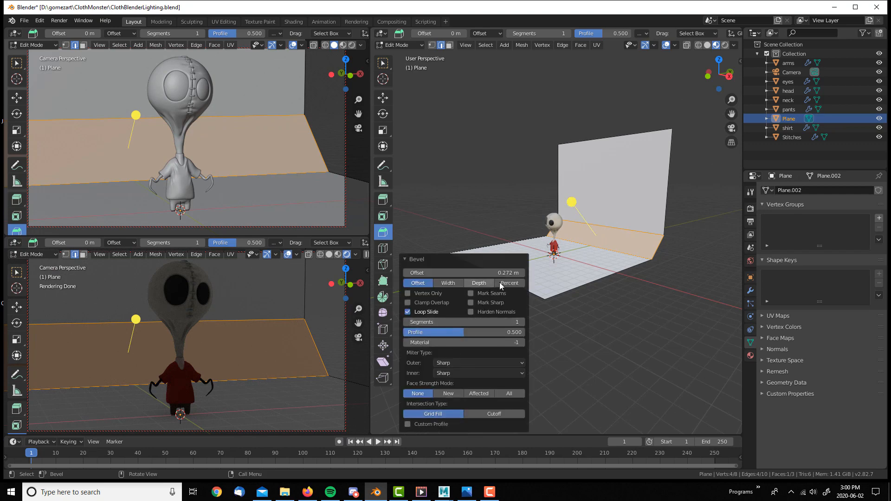
pyautogui.click(494, 322)
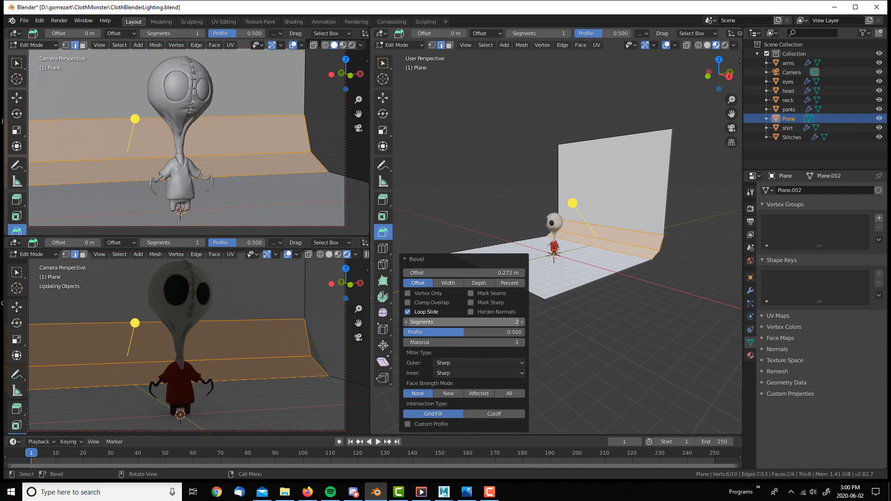
pyautogui.click(520, 322)
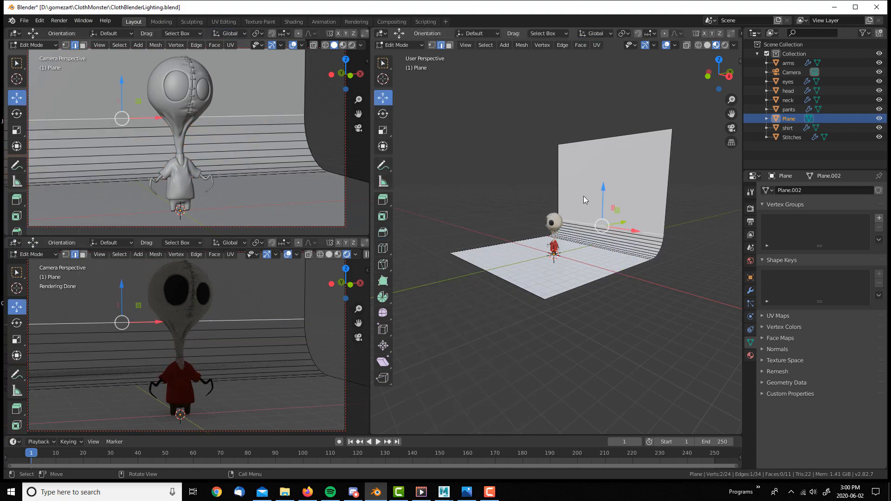
pyautogui.press('Tab')
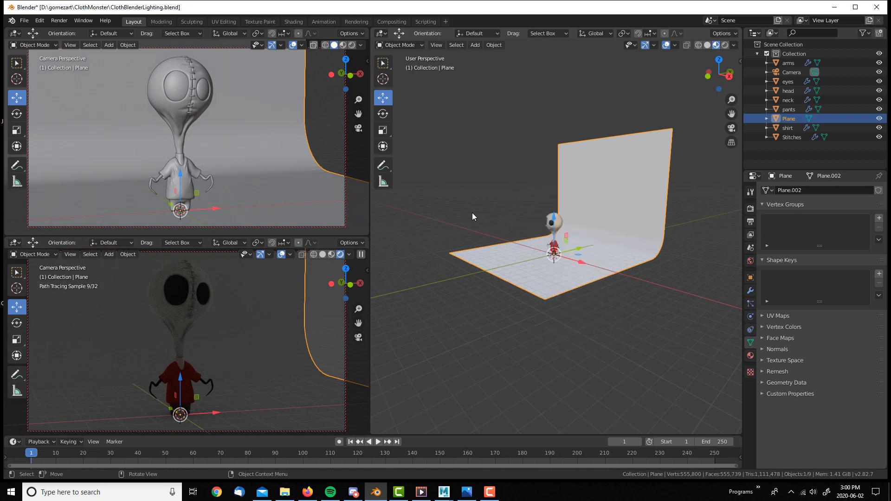
# - Scale the curved backdrop plane until no edges show in the camera frame
pyautogui.press('Tab')
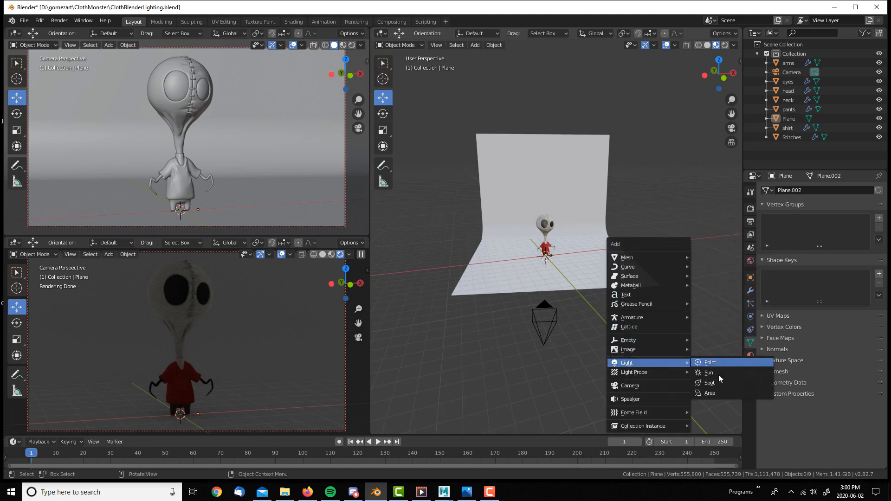
# - Add a 210 W area light, rotate it toward the monster and shift it about 2 m along X
pyautogui.click(709, 393)
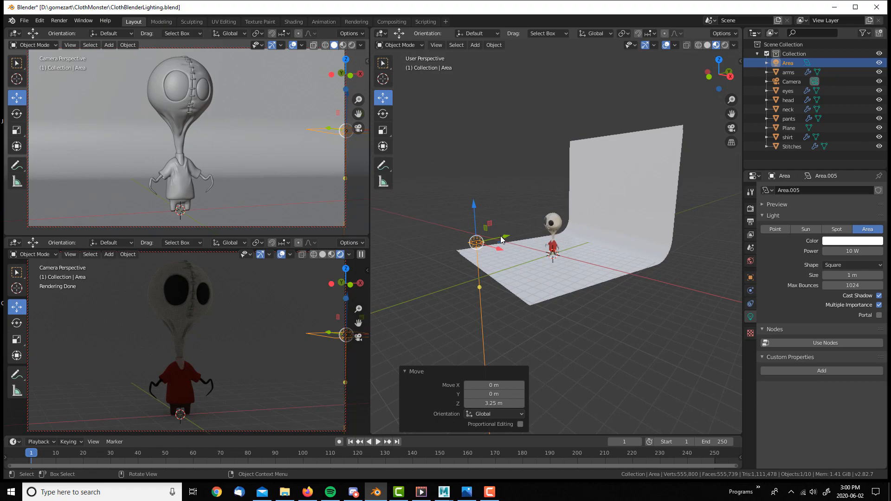
pyautogui.press('r')
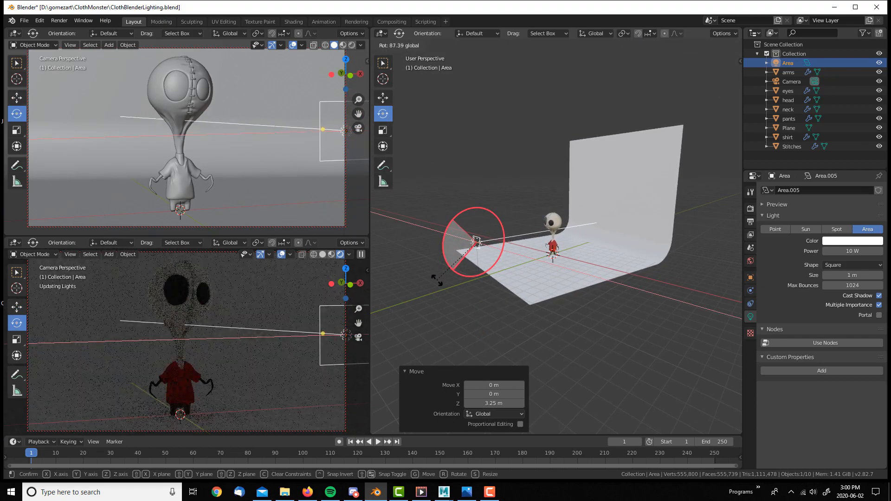
pyautogui.press('r')
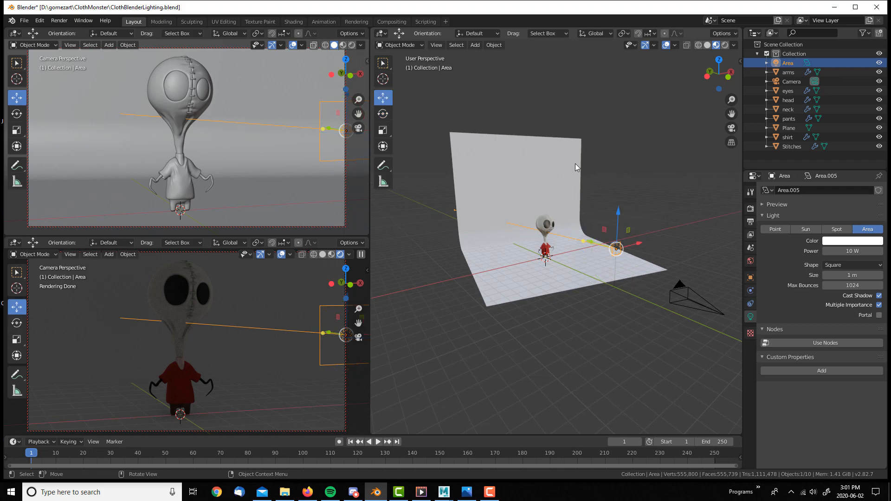
pyautogui.press('g')
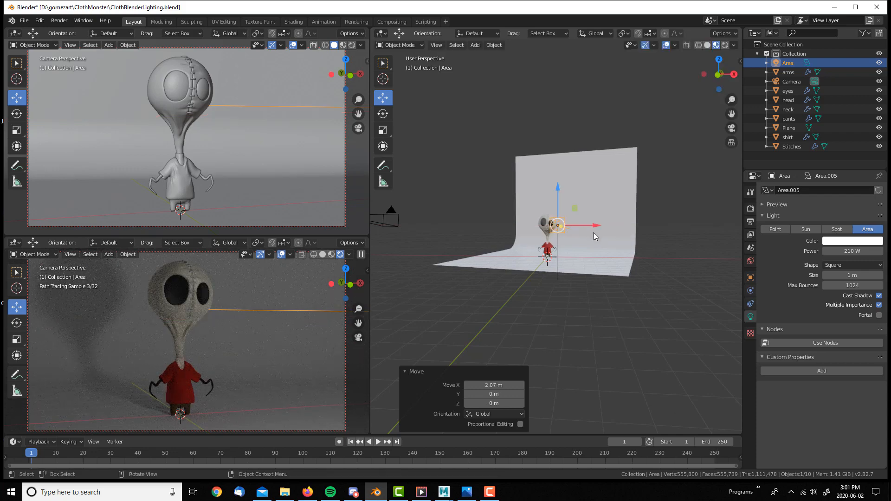
# - Tint the key light pale peach, make it a disk, and reposition it in front of the monster
pyautogui.click(851, 240)
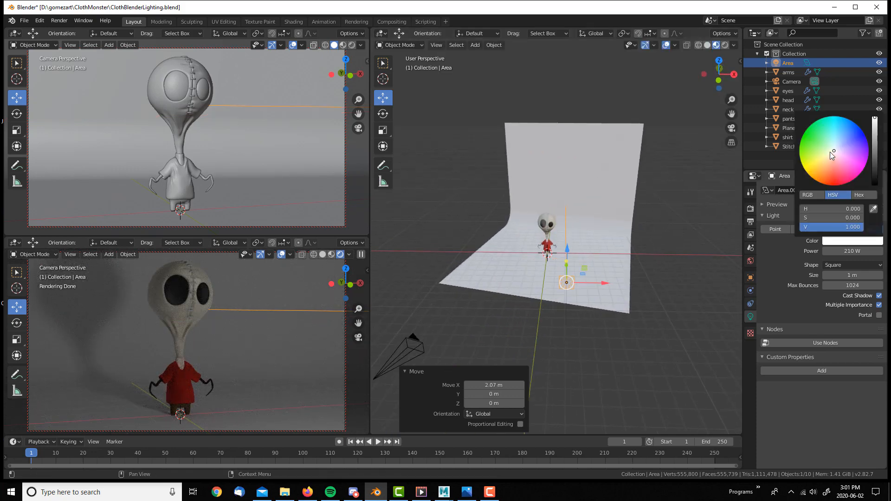
pyautogui.click(829, 157)
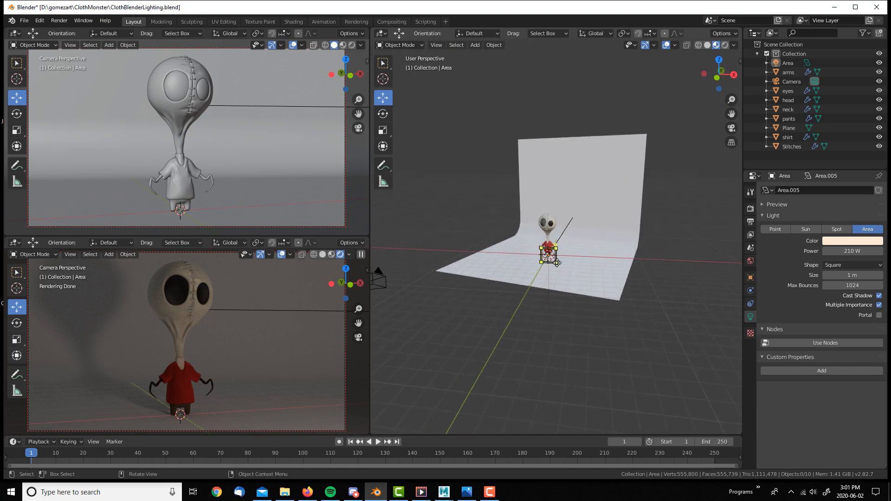
pyautogui.click(851, 265)
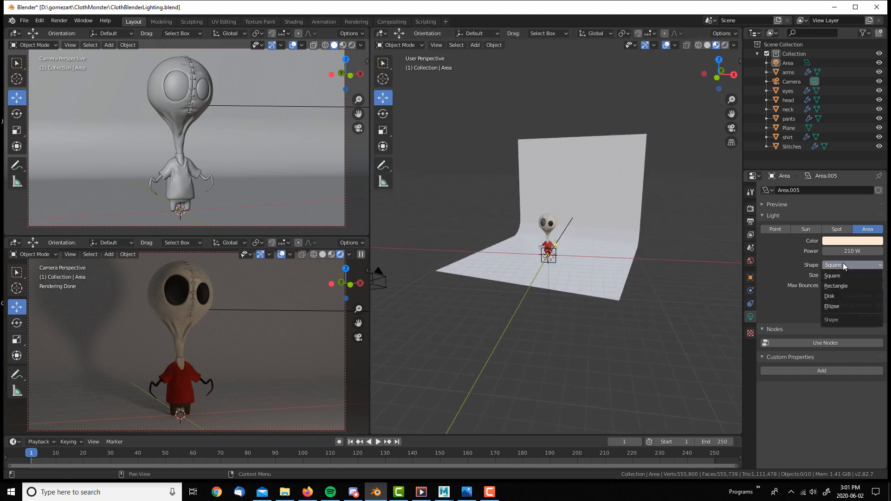
pyautogui.click(828, 295)
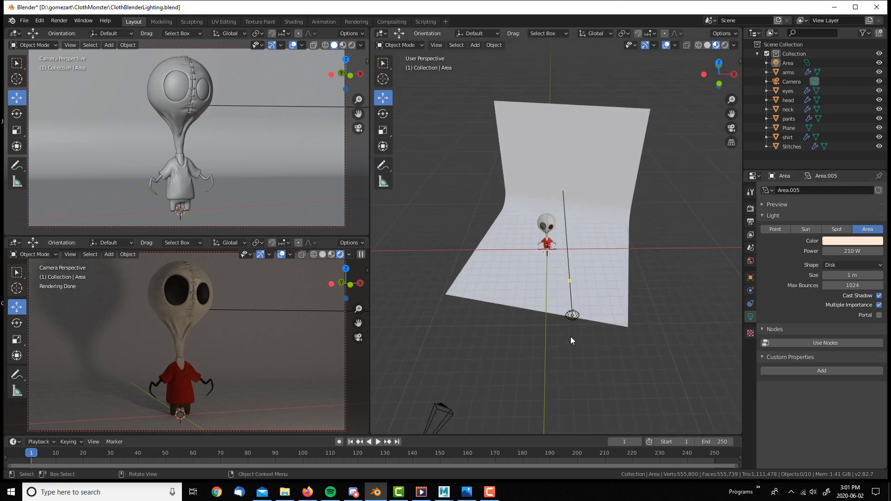
pyautogui.click(571, 315)
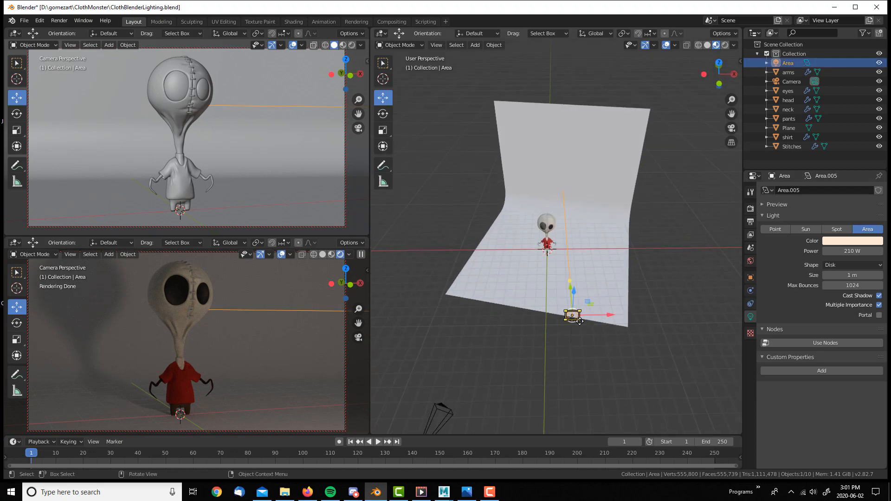
pyautogui.press('s')
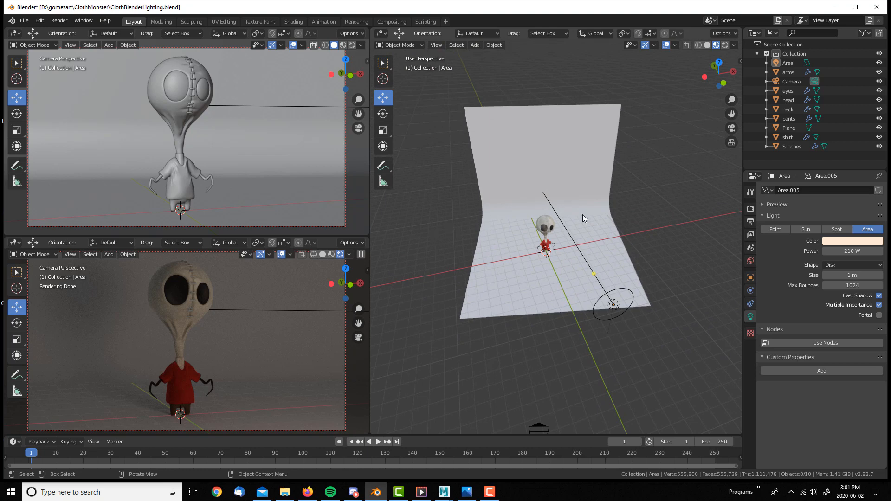
pyautogui.moveTo(552, 266)
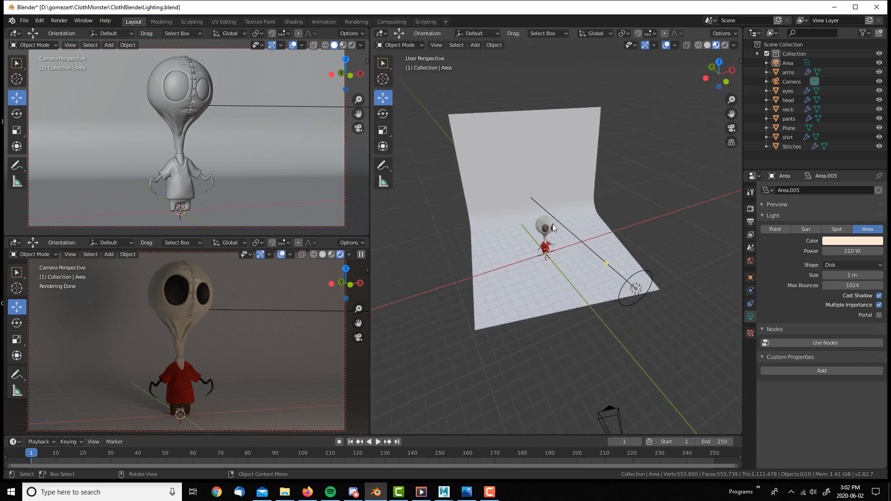
pyautogui.moveTo(547, 226)
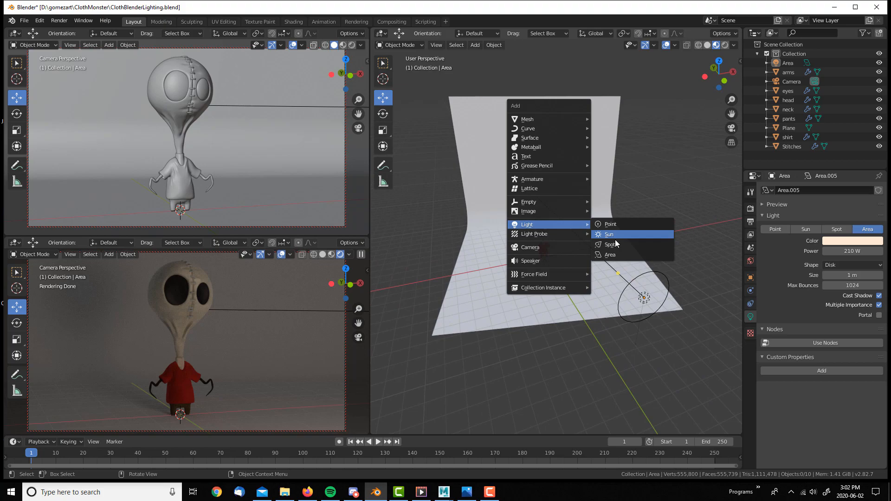
# - Add a pale-blue 150 W disk area light beside the monster's head as the fill
pyautogui.click(609, 254)
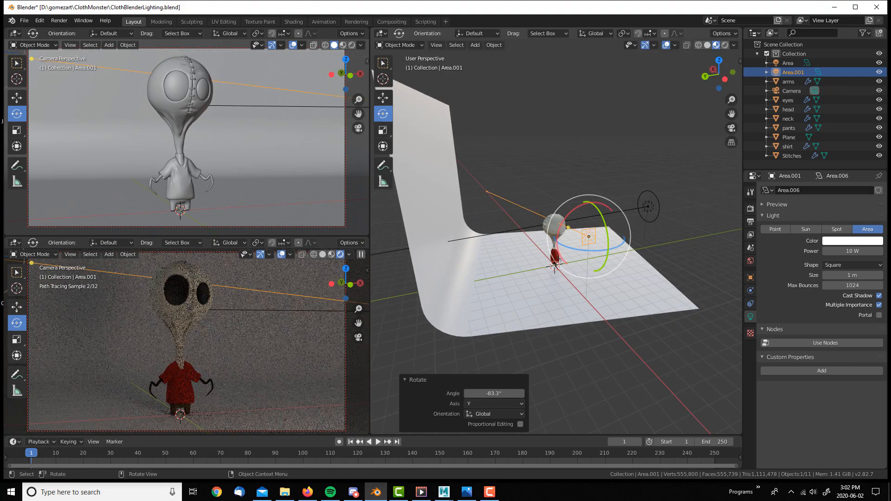
pyautogui.click(850, 265)
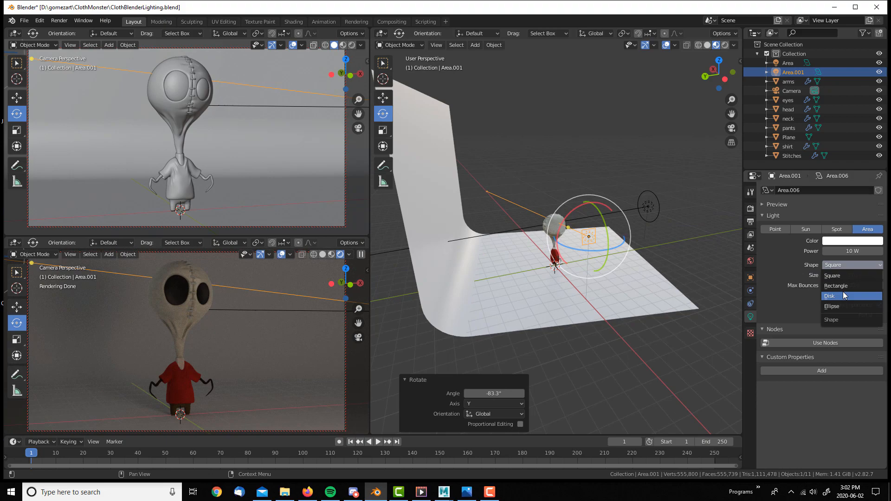
pyautogui.click(831, 296)
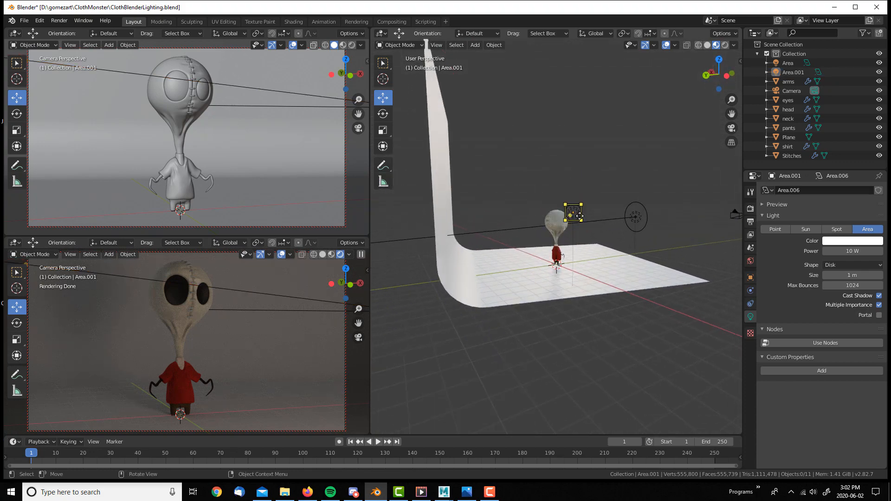
pyautogui.press('g')
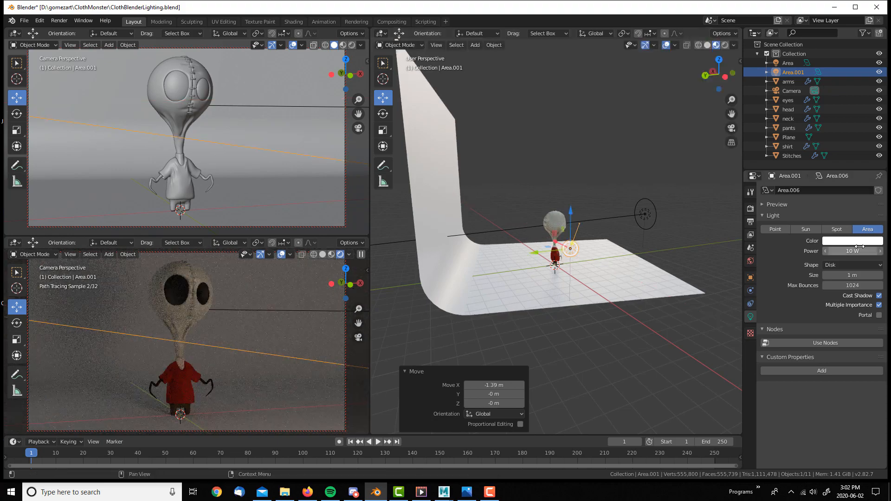
pyautogui.click(851, 240)
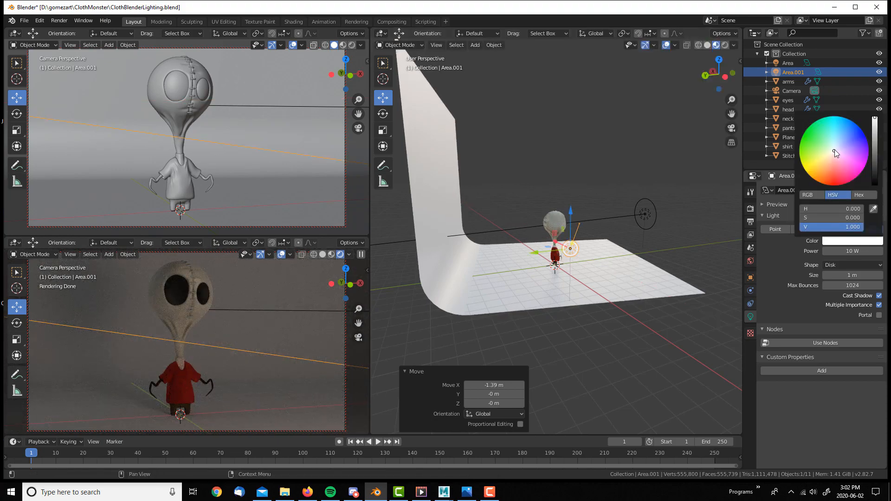
pyautogui.click(836, 144)
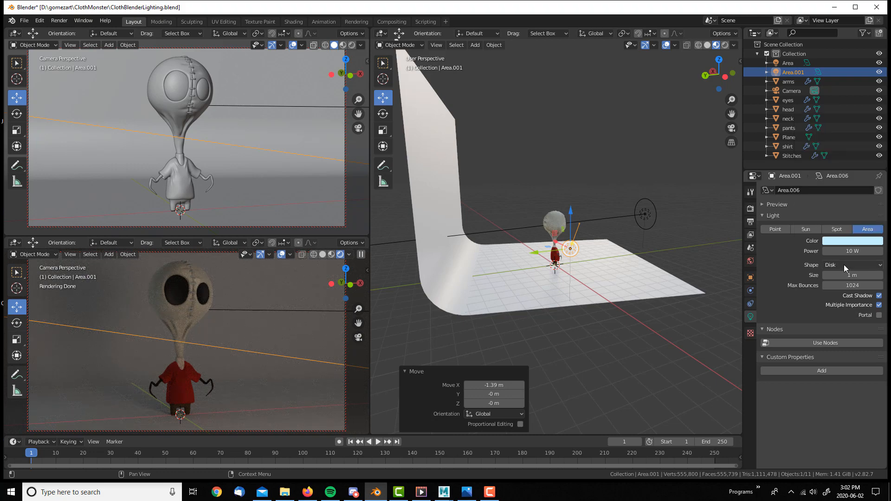
pyautogui.click(850, 250)
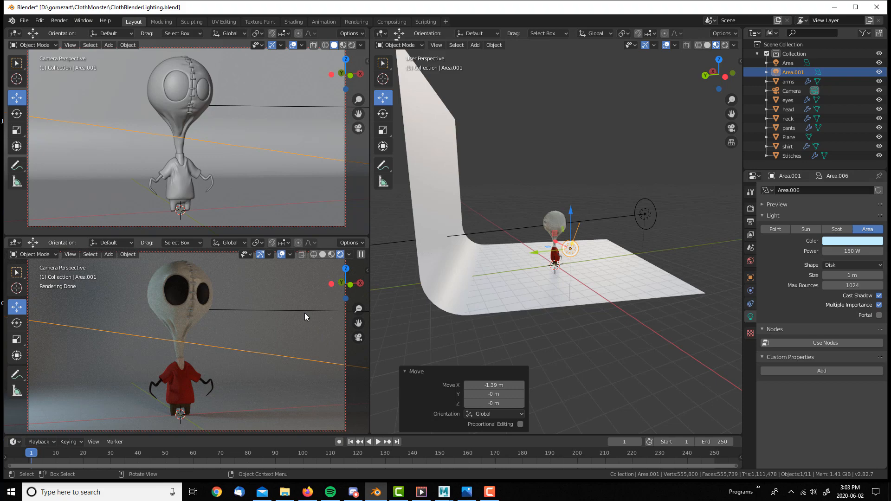
pyautogui.moveTo(525, 286)
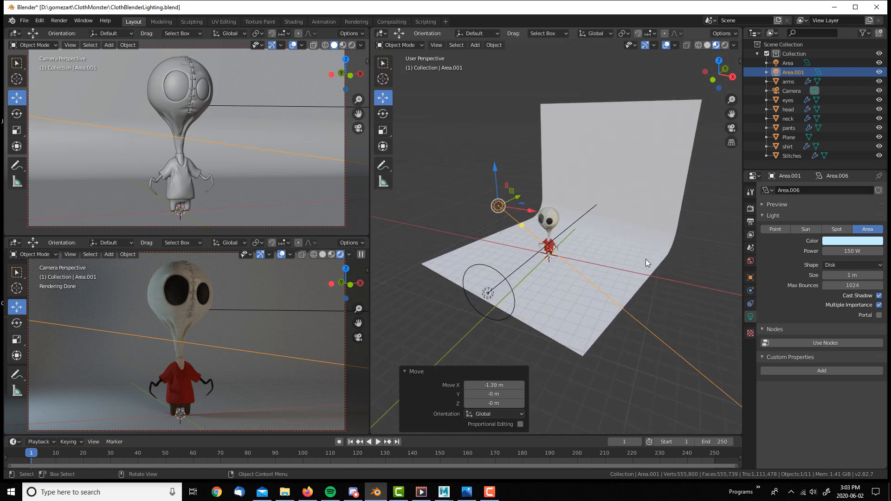
pyautogui.moveTo(719, 241)
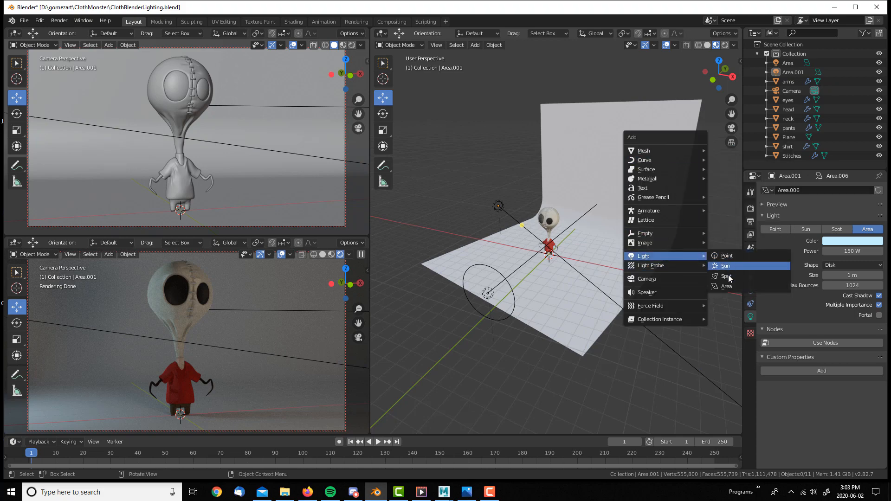
# - Add a 1000 W disk area light behind the monster with a faint lavender tint
pyautogui.click(727, 285)
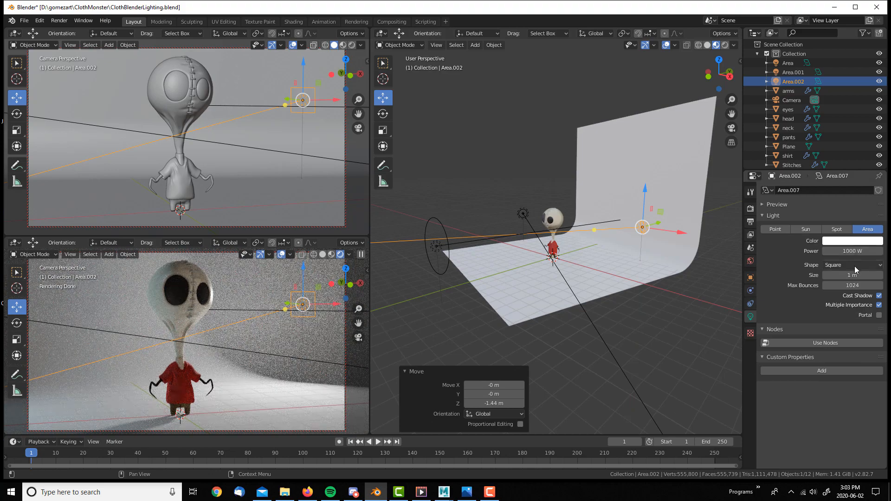
pyautogui.click(850, 265)
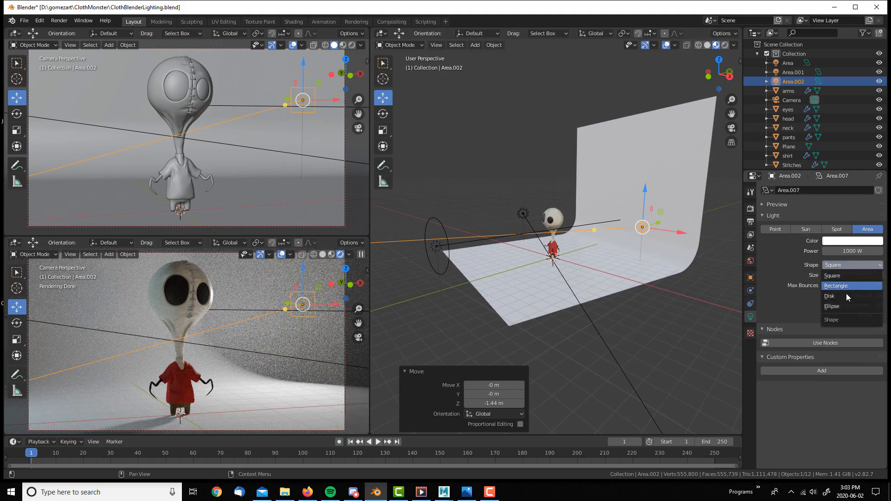
pyautogui.click(830, 296)
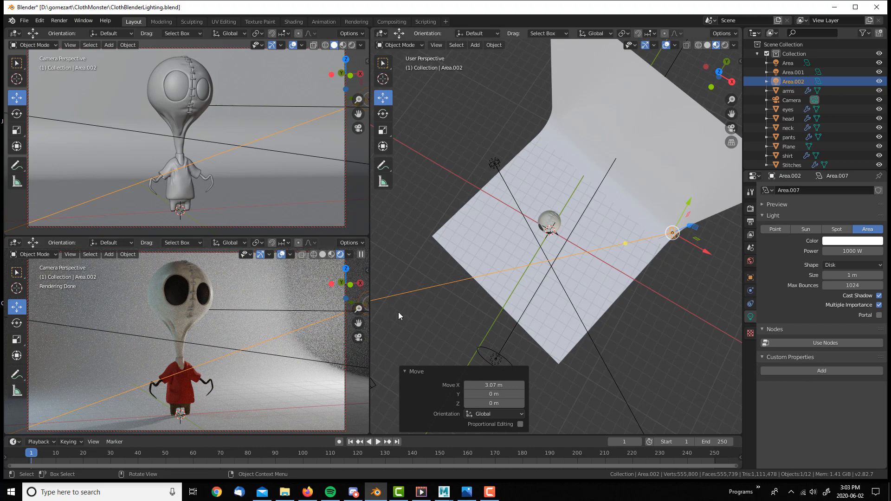
pyautogui.click(440, 225)
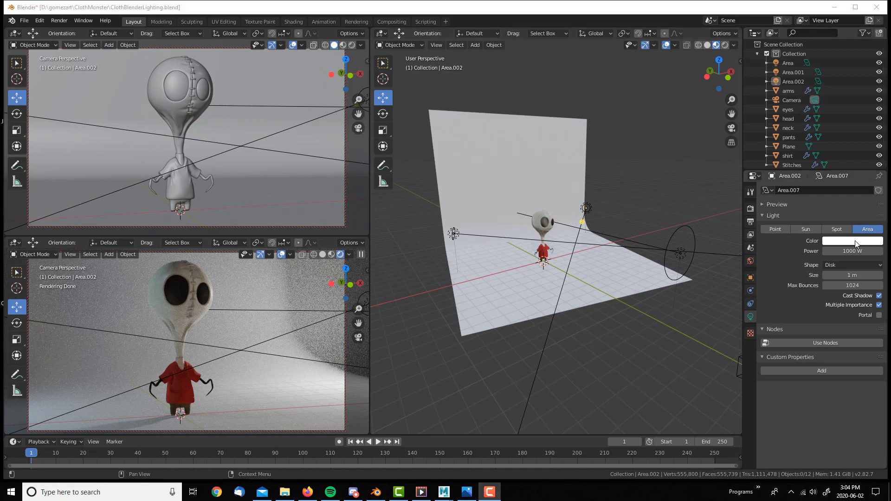
pyautogui.click(851, 240)
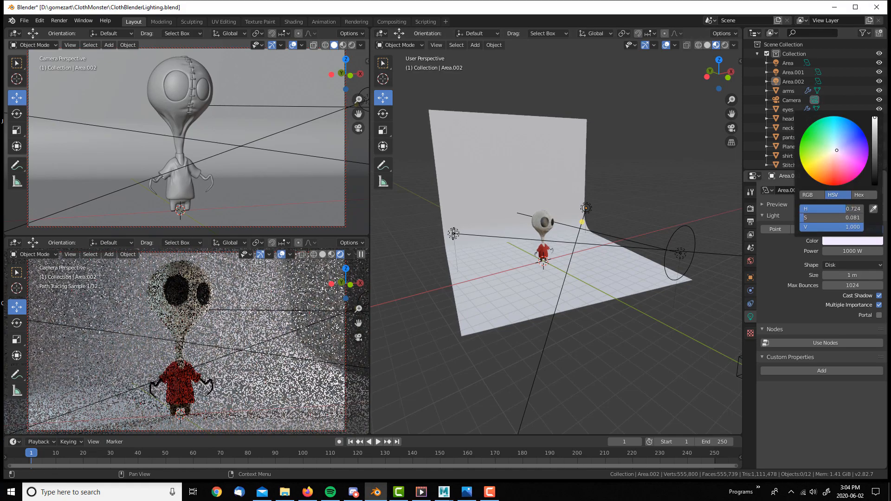
pyautogui.click(842, 150)
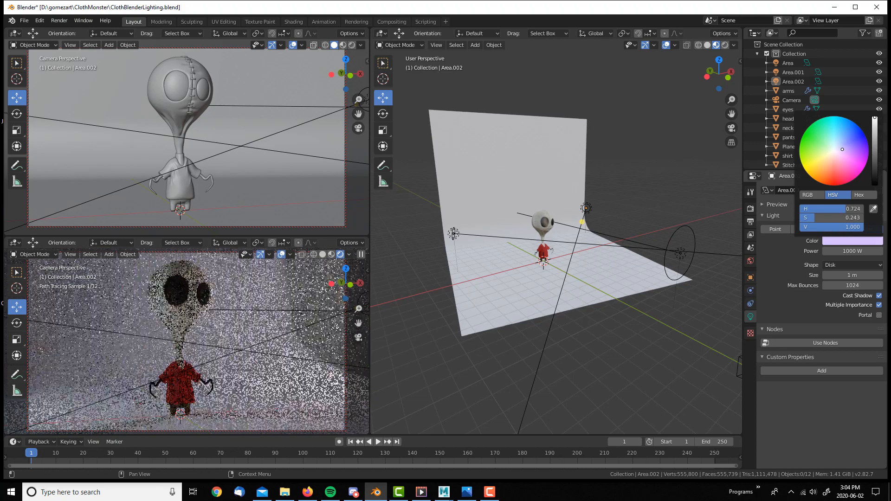
pyautogui.click(518, 176)
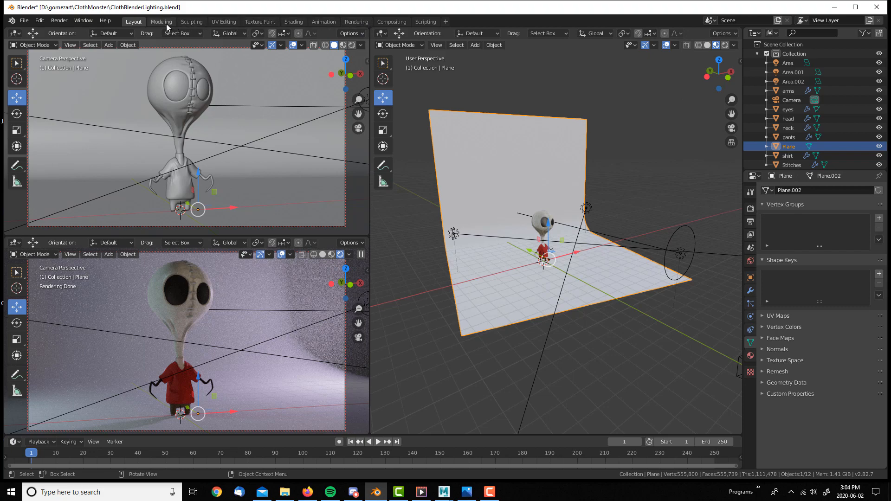
# - Give the backdrop material an orange base colour and roughness 0.895 in the Shading workspace
pyautogui.click(293, 22)
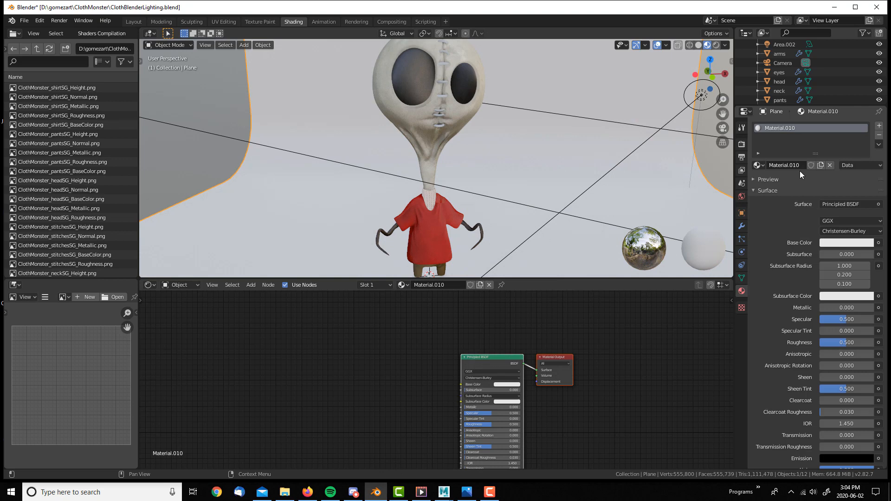
pyautogui.click(846, 243)
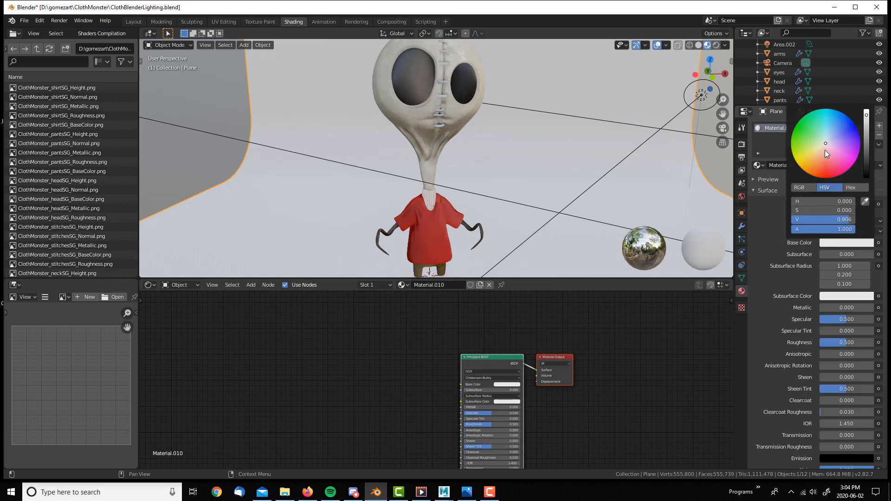
pyautogui.click(812, 165)
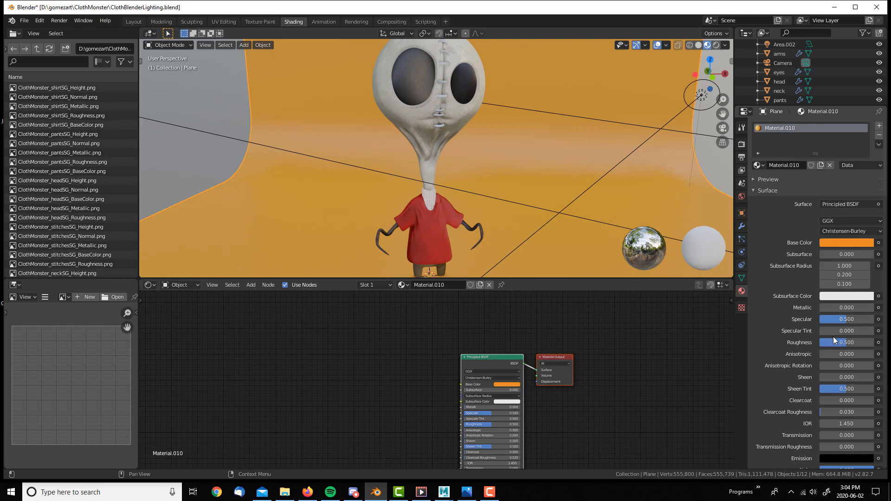
pyautogui.click(846, 342)
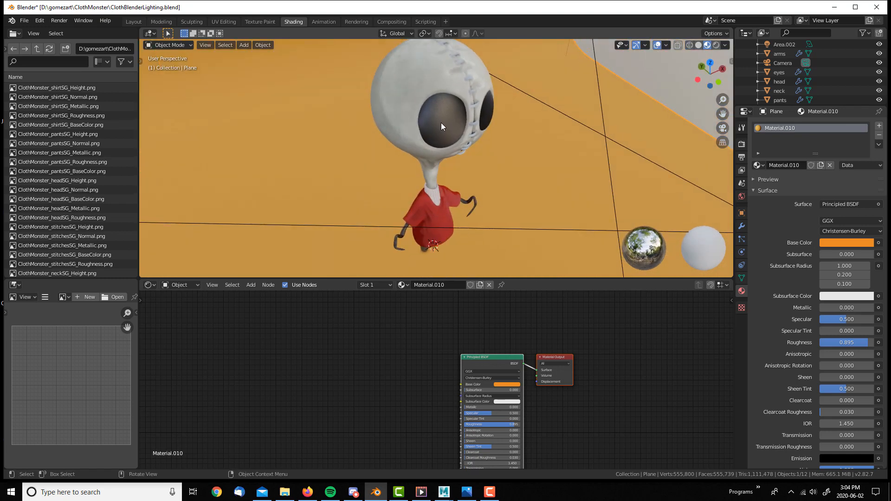
pyautogui.click(779, 73)
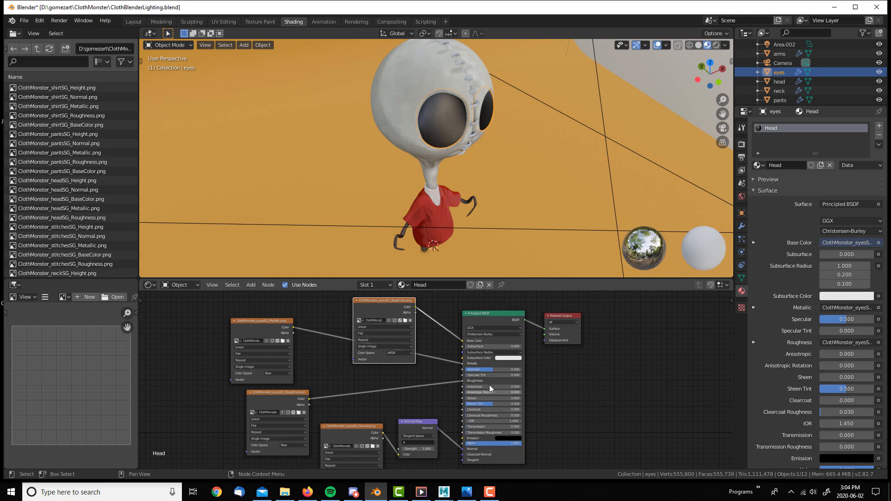
pyautogui.moveTo(487, 381)
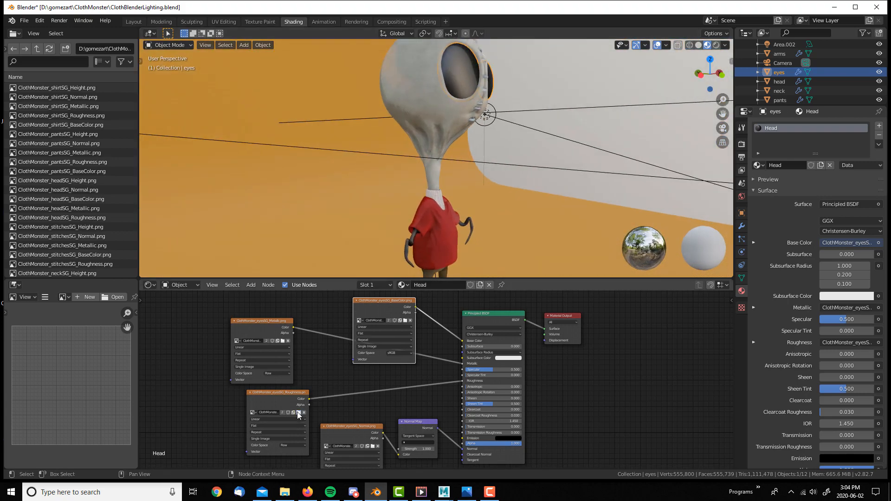
# - Load ClothMonster_eyesSG_Roughness.png into the eyes' Roughness Image Texture node
pyautogui.click(298, 413)
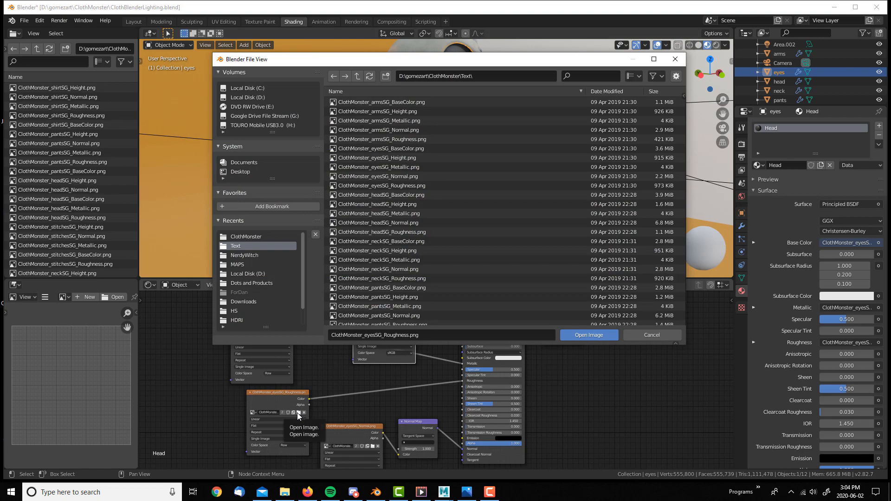
pyautogui.click(588, 335)
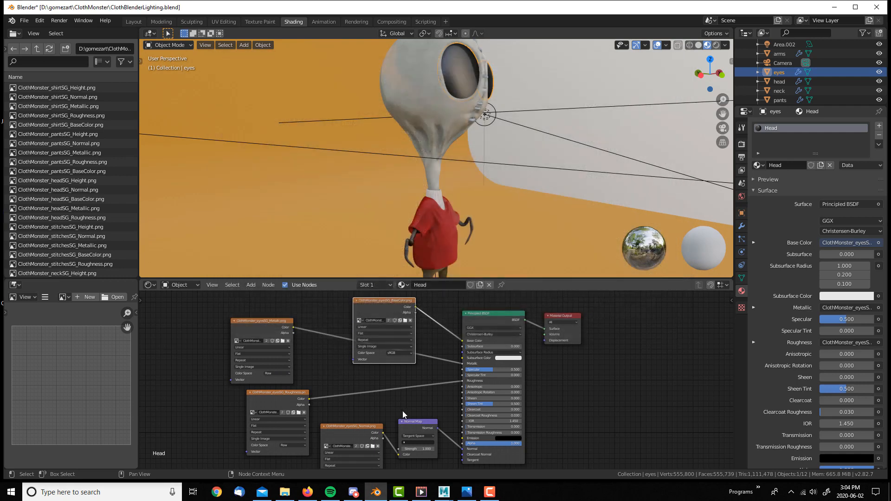
pyautogui.moveTo(471, 261)
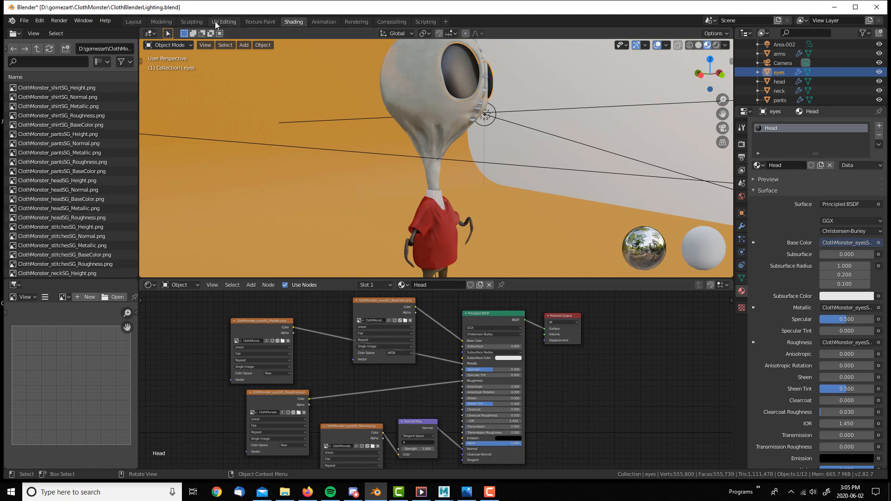
# - Recheck the backdrop material in Shading, return to Layout and render the final image with F12
pyautogui.click(133, 21)
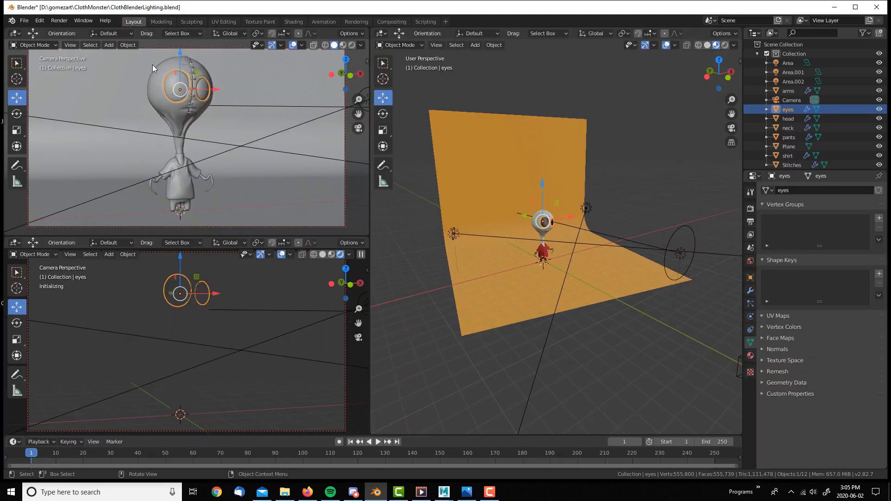
pyautogui.moveTo(303, 310)
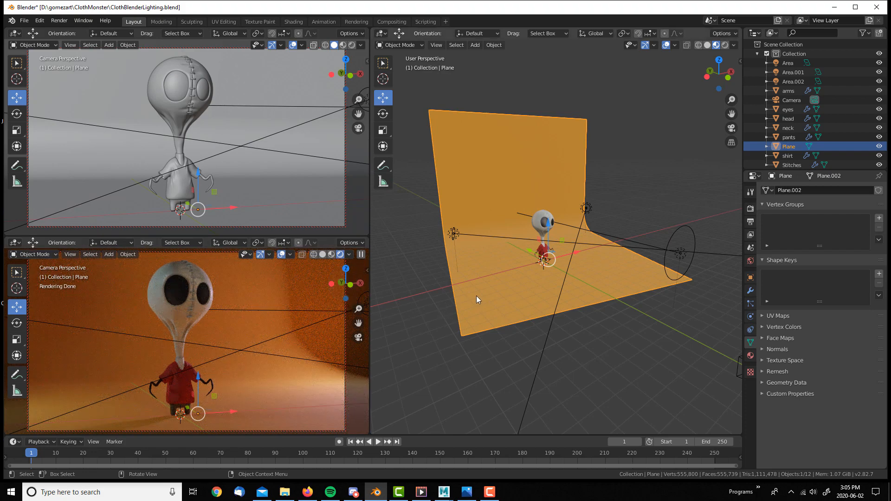
pyautogui.click(294, 22)
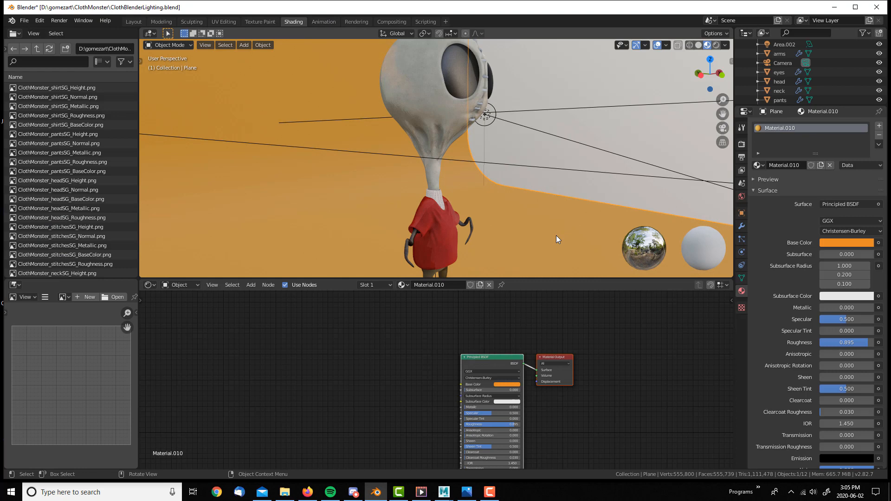
pyautogui.click(846, 243)
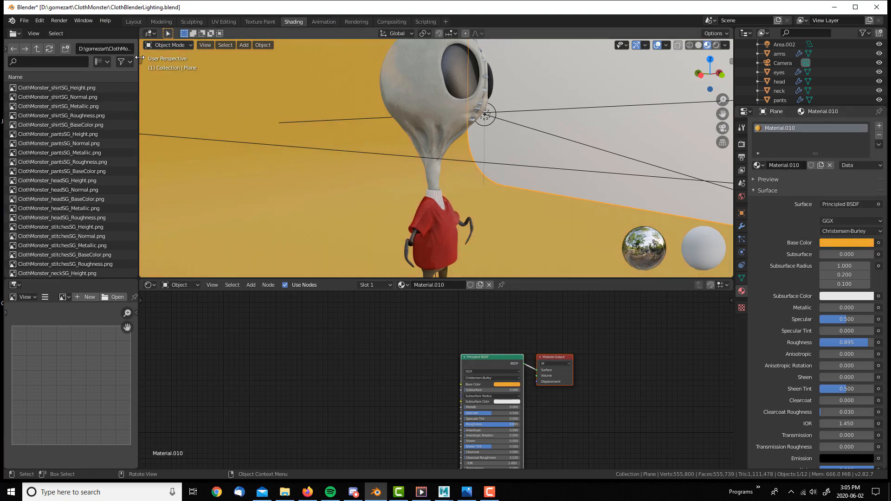
pyautogui.click(134, 22)
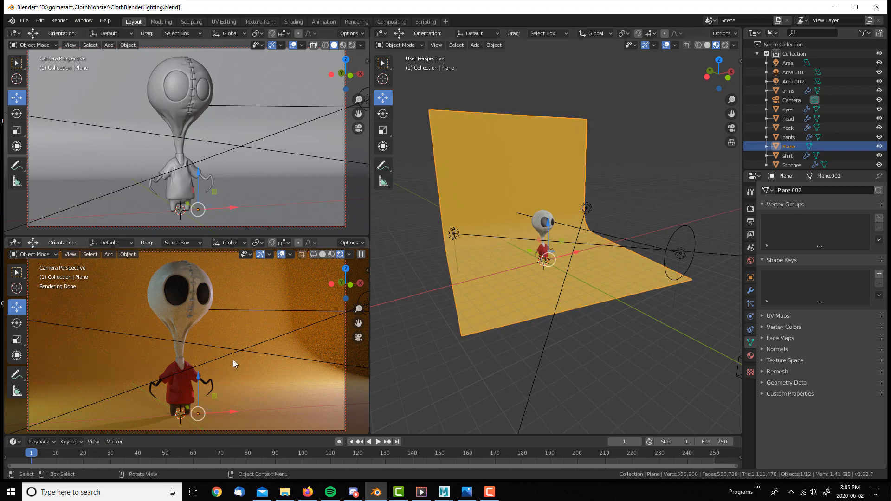
pyautogui.press('F12')
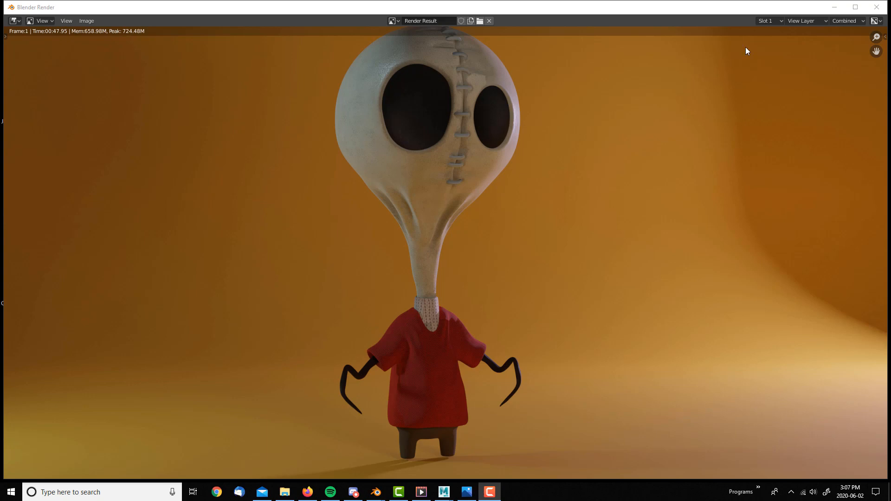
pyautogui.moveTo(432, 294)
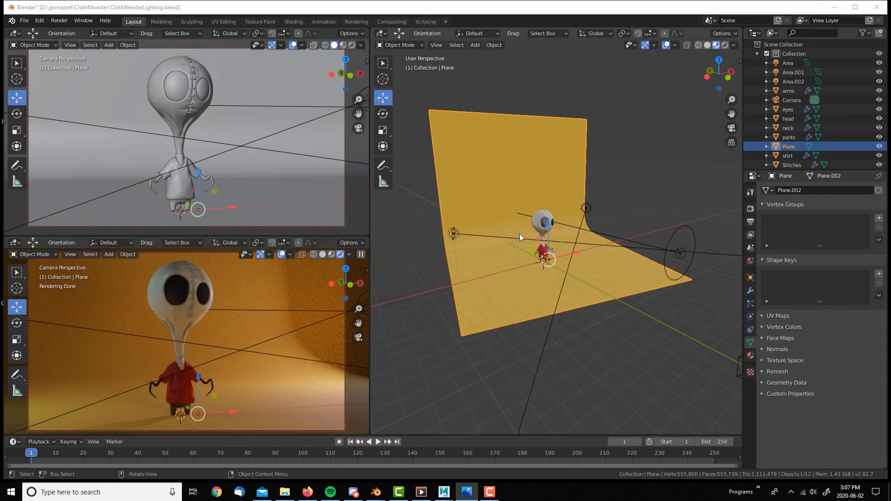
# - Select the 210 W key light and drag it to a new spot in front of the monster
pyautogui.click(455, 259)
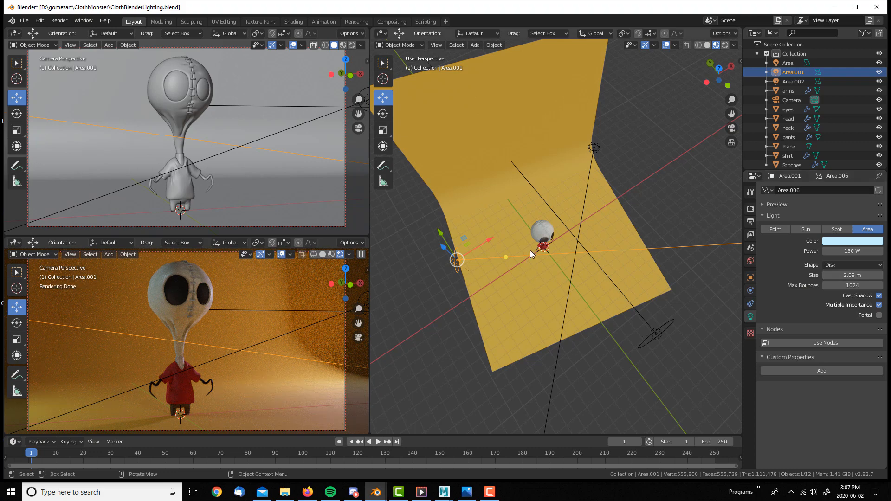
pyautogui.moveTo(634, 233)
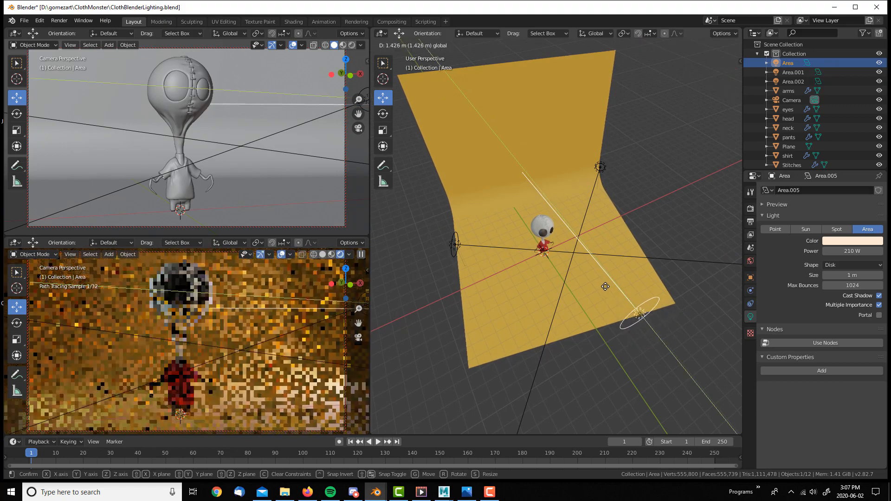
pyautogui.moveTo(605, 286); pyautogui.dragTo(629, 309)
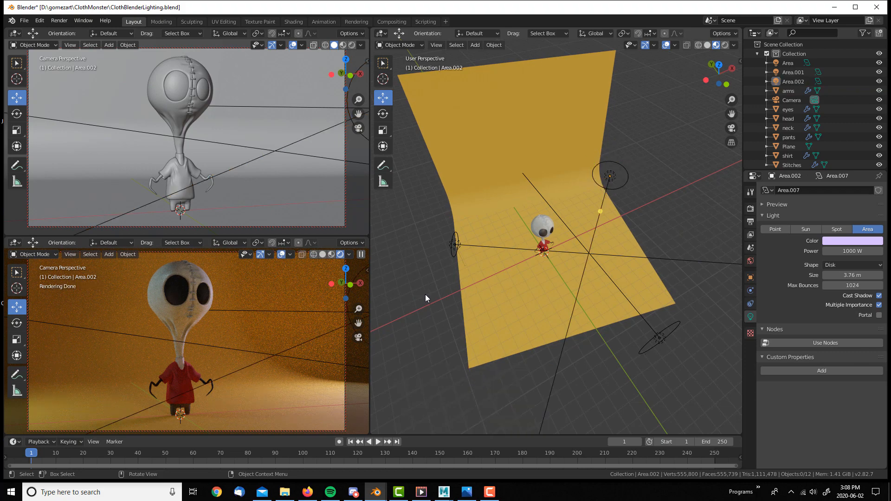
pyautogui.moveTo(518, 252)
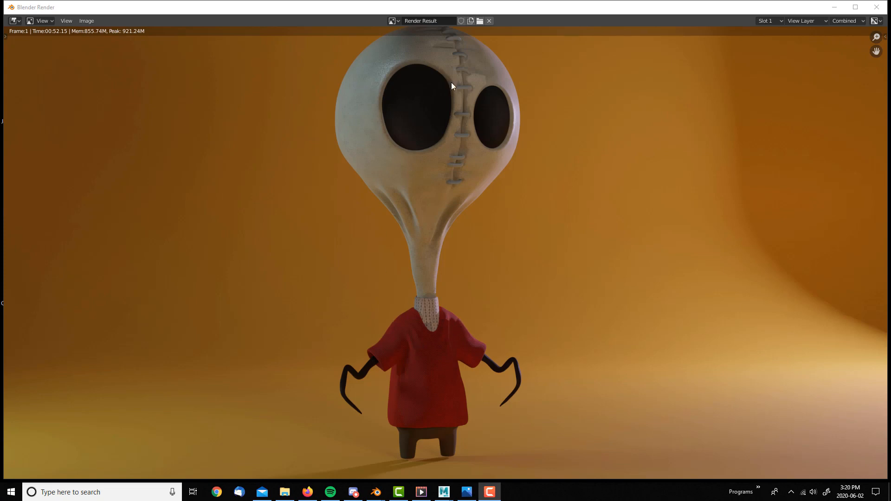
pyautogui.moveTo(446, 121)
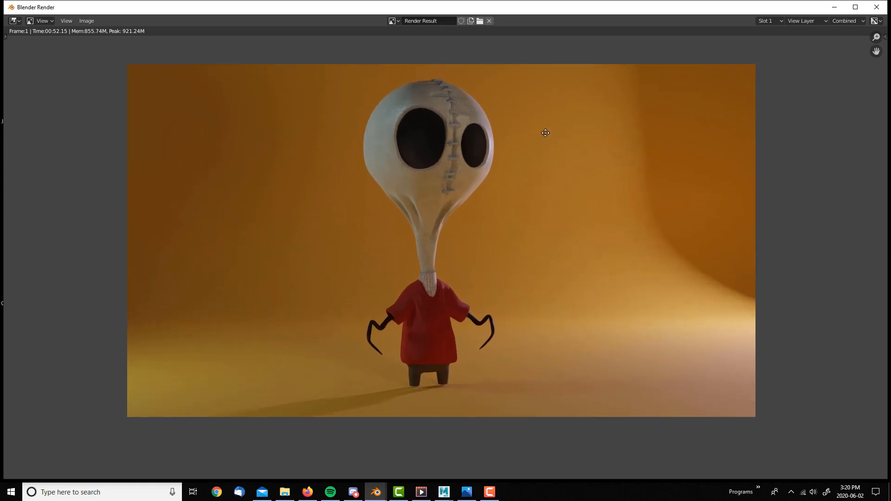
# - Zoom in on the relit monster's Render Result, then close the render window
pyautogui.scroll(3)
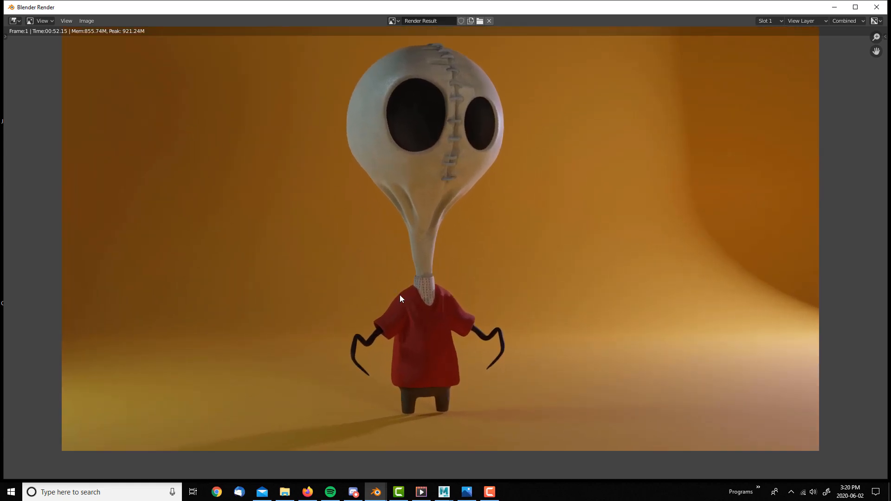
pyautogui.moveTo(403, 281)
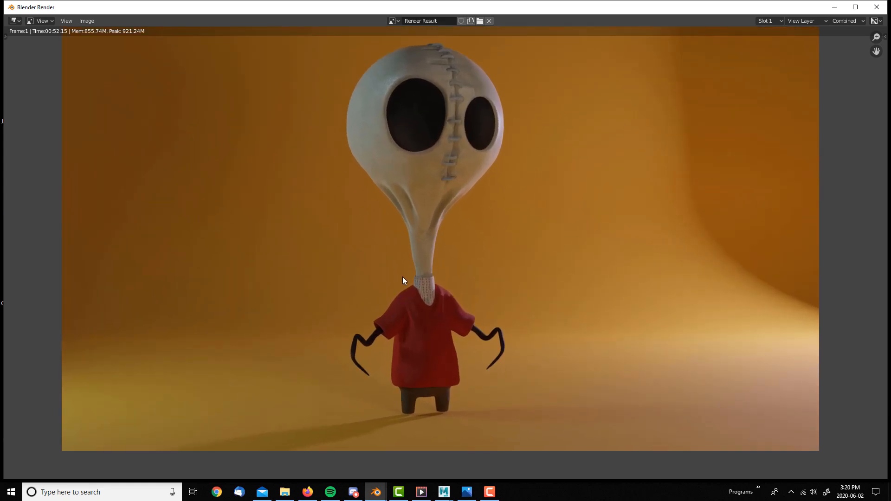
pyautogui.moveTo(880, 7)
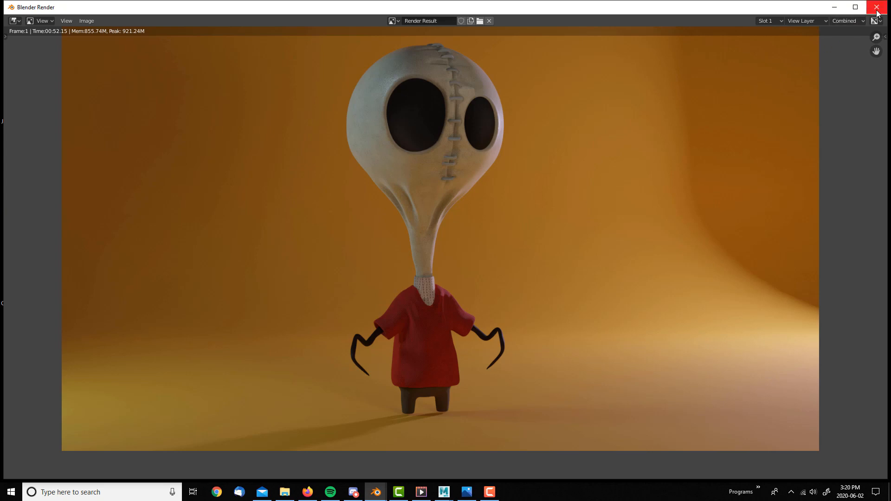
pyautogui.click(877, 7)
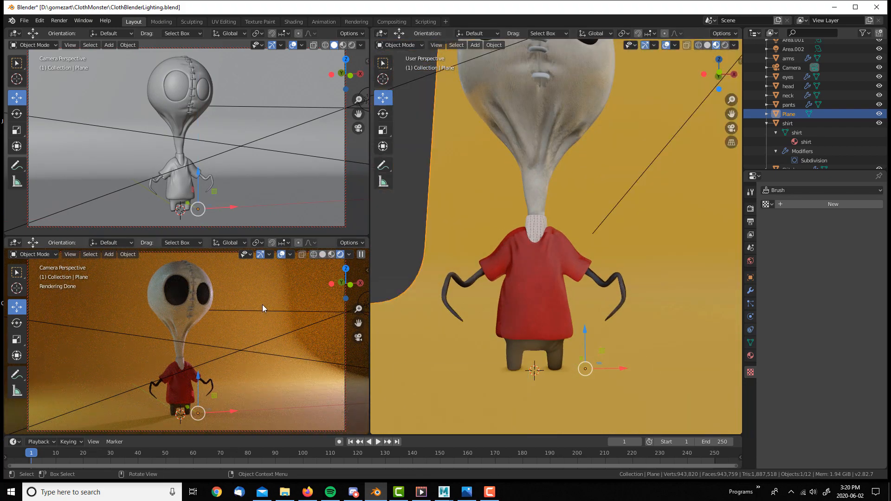
pyautogui.moveTo(429, 357)
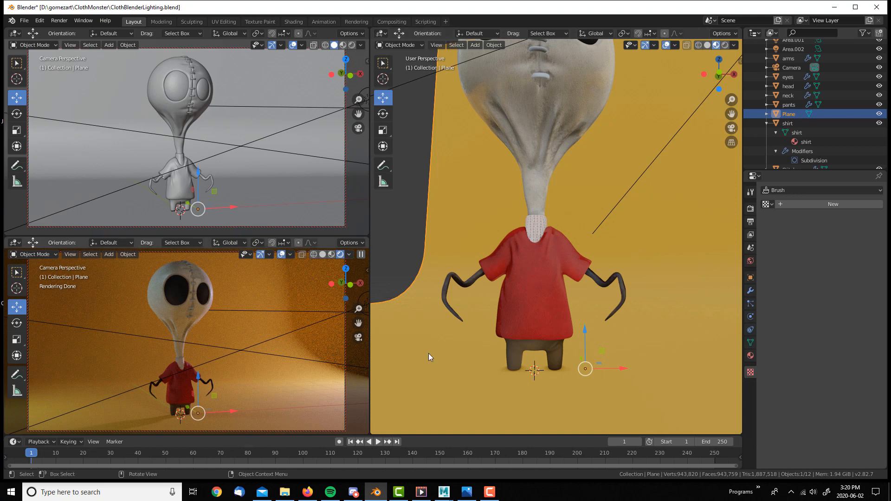